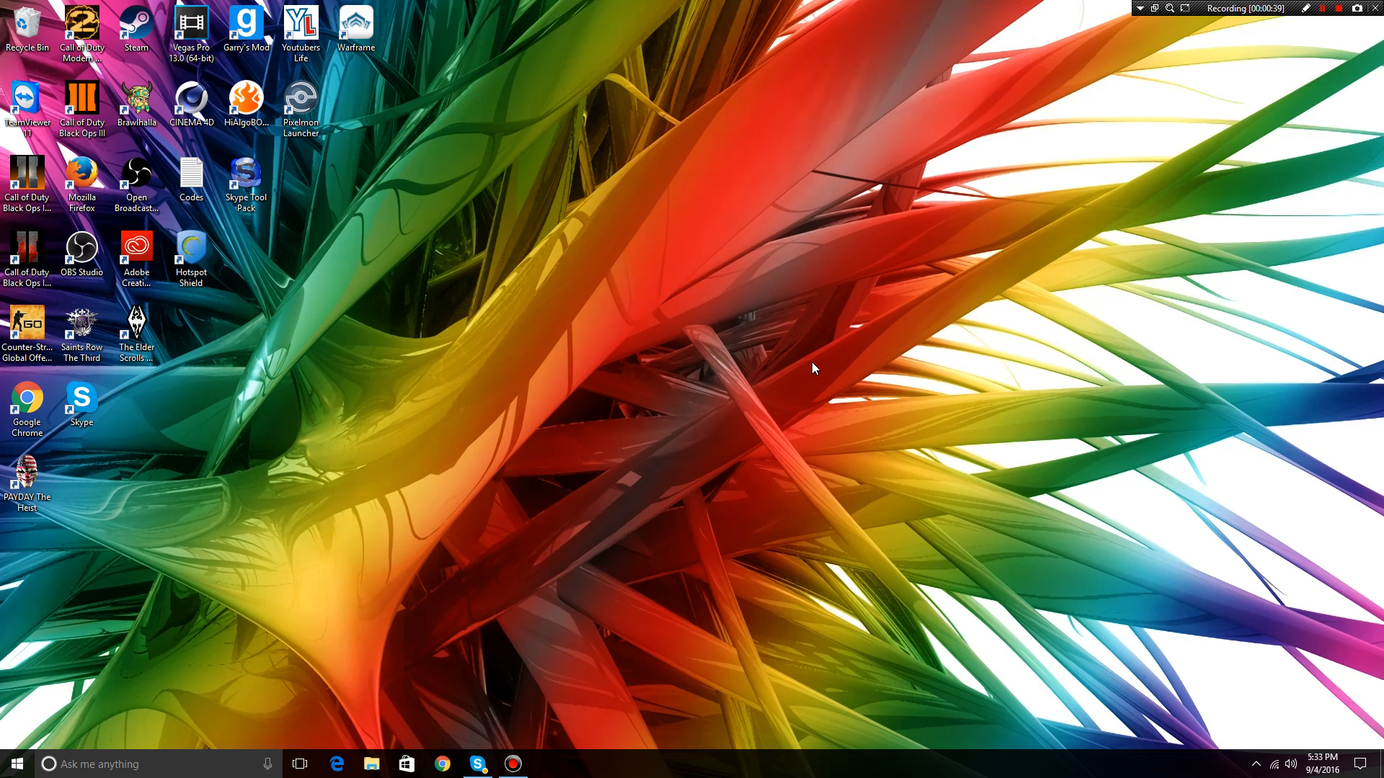
pyautogui.moveTo(766, 432)
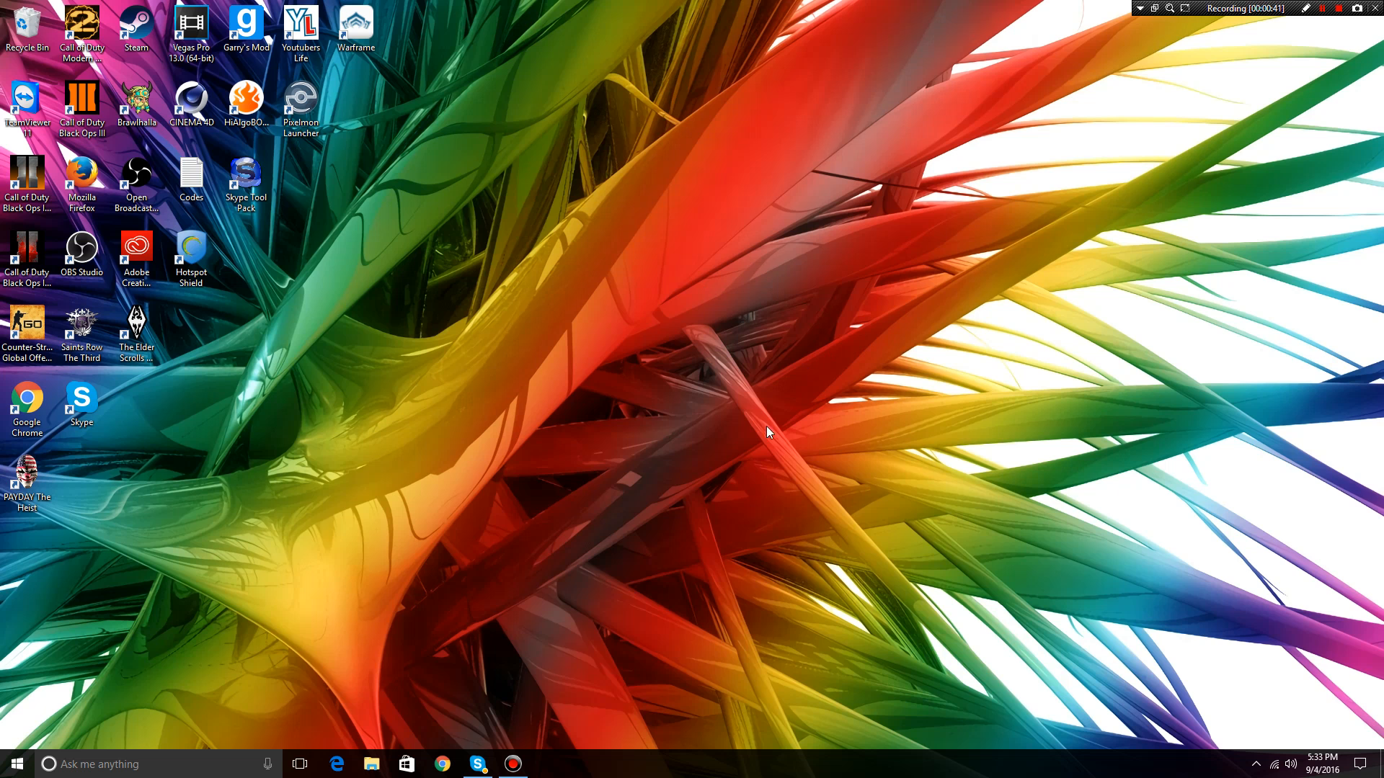
pyautogui.moveTo(689, 372)
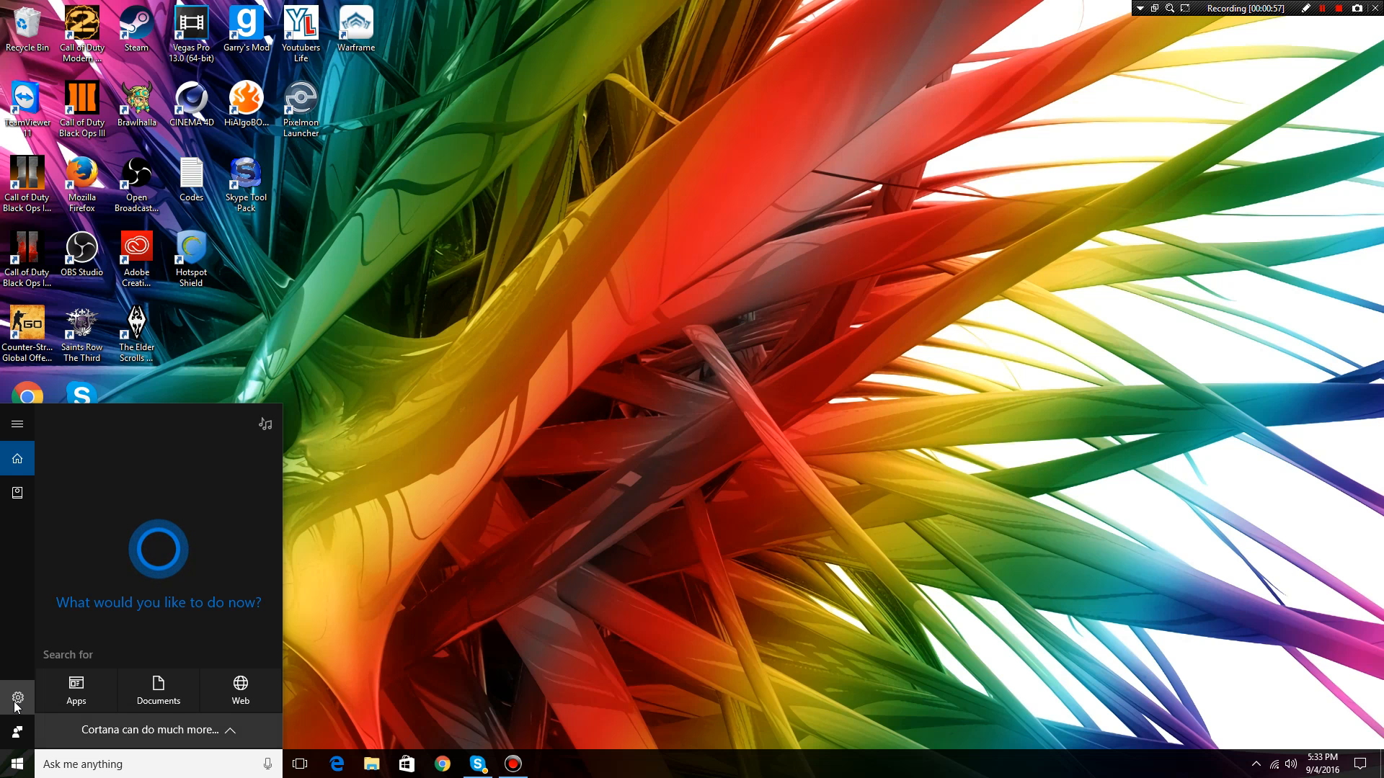
# Review Cortana's settings with Hey Cortana, Lock screen and Taskbar tidbits left Off.
pyautogui.click(17, 698)
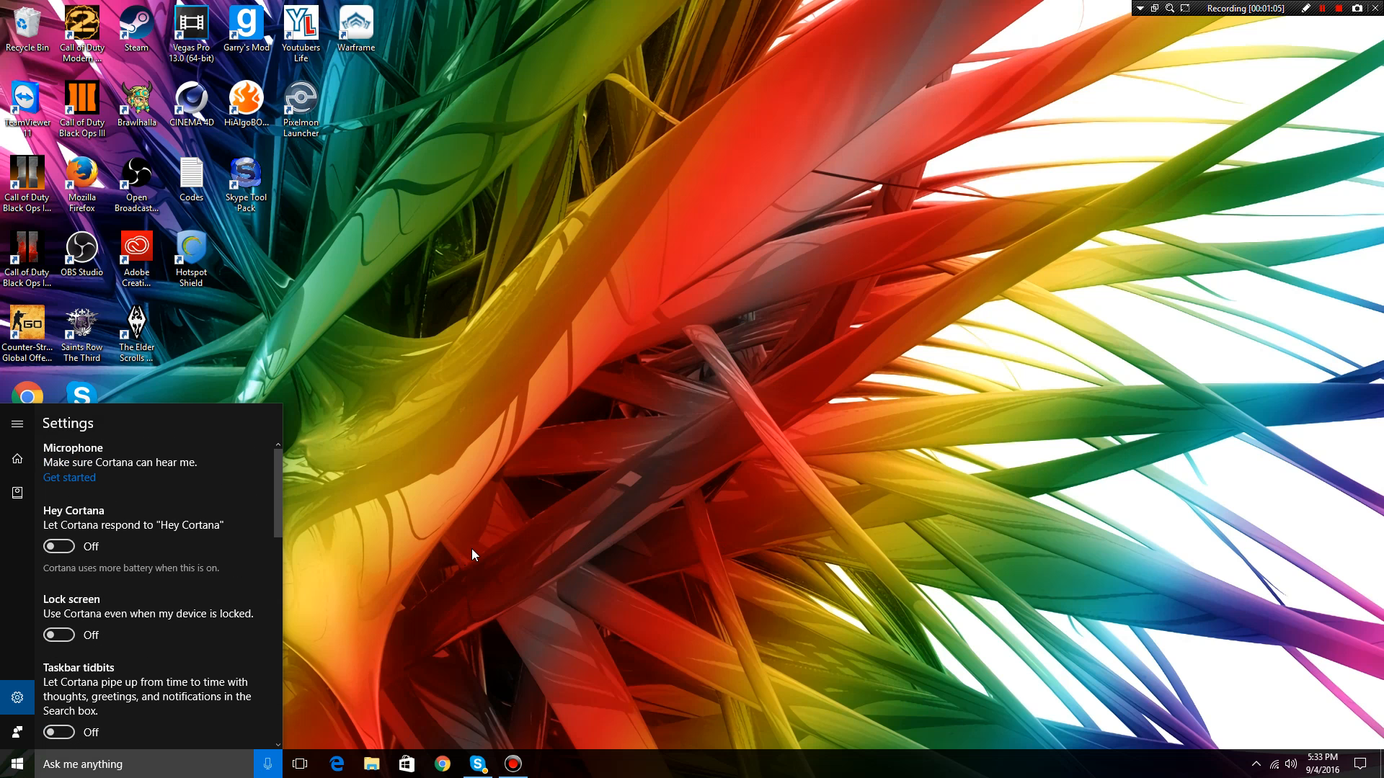
pyautogui.moveTo(375, 542)
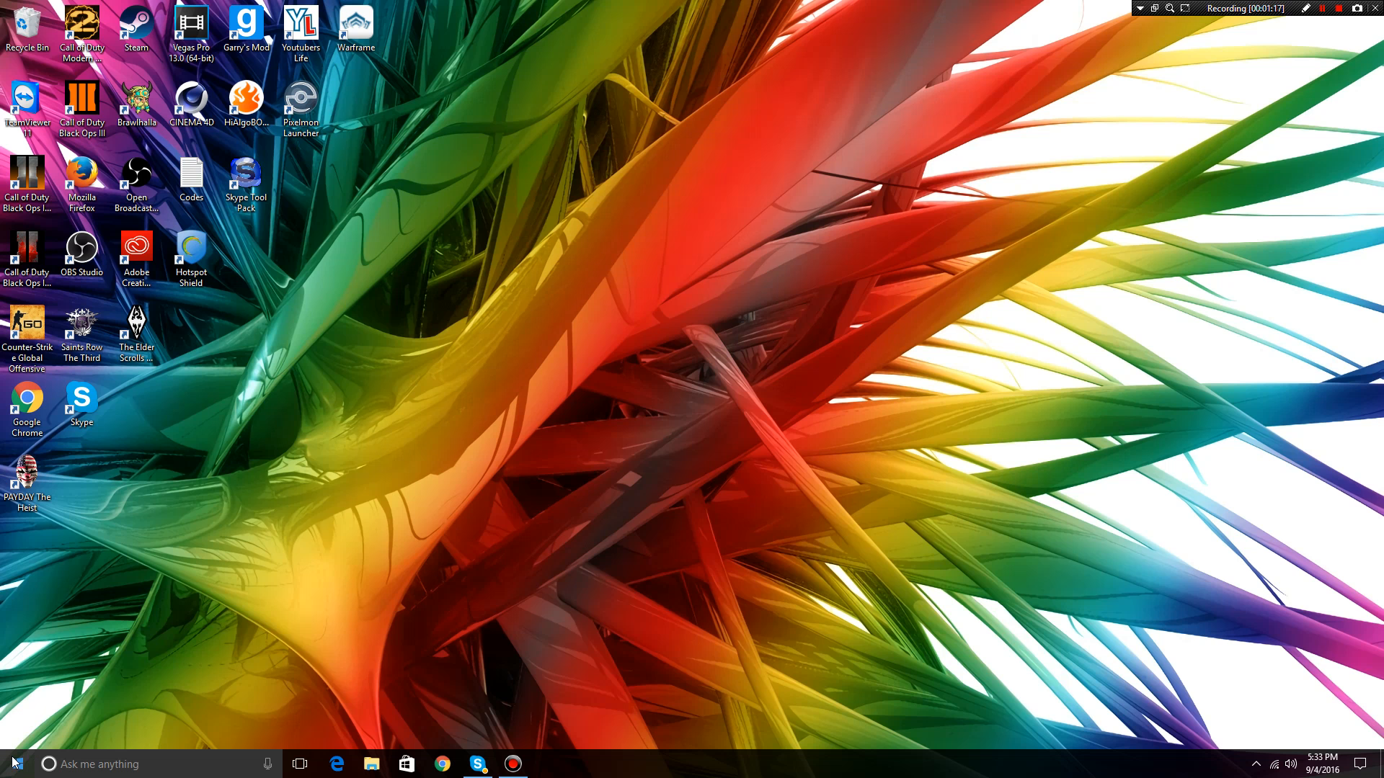
# Search Start for 'Privacy settings' and land on the Privacy General page, all six options Off.
pyautogui.click(13, 764)
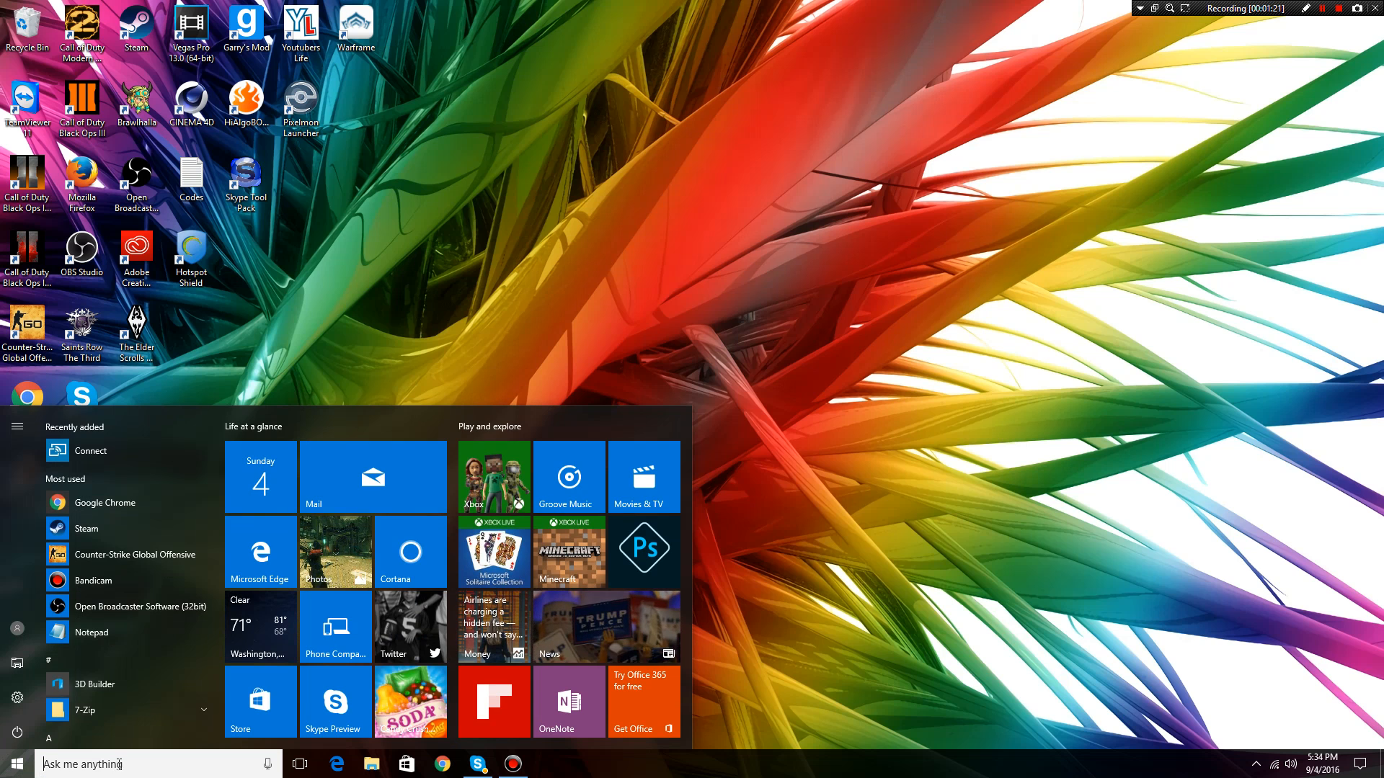
pyautogui.write('pri')
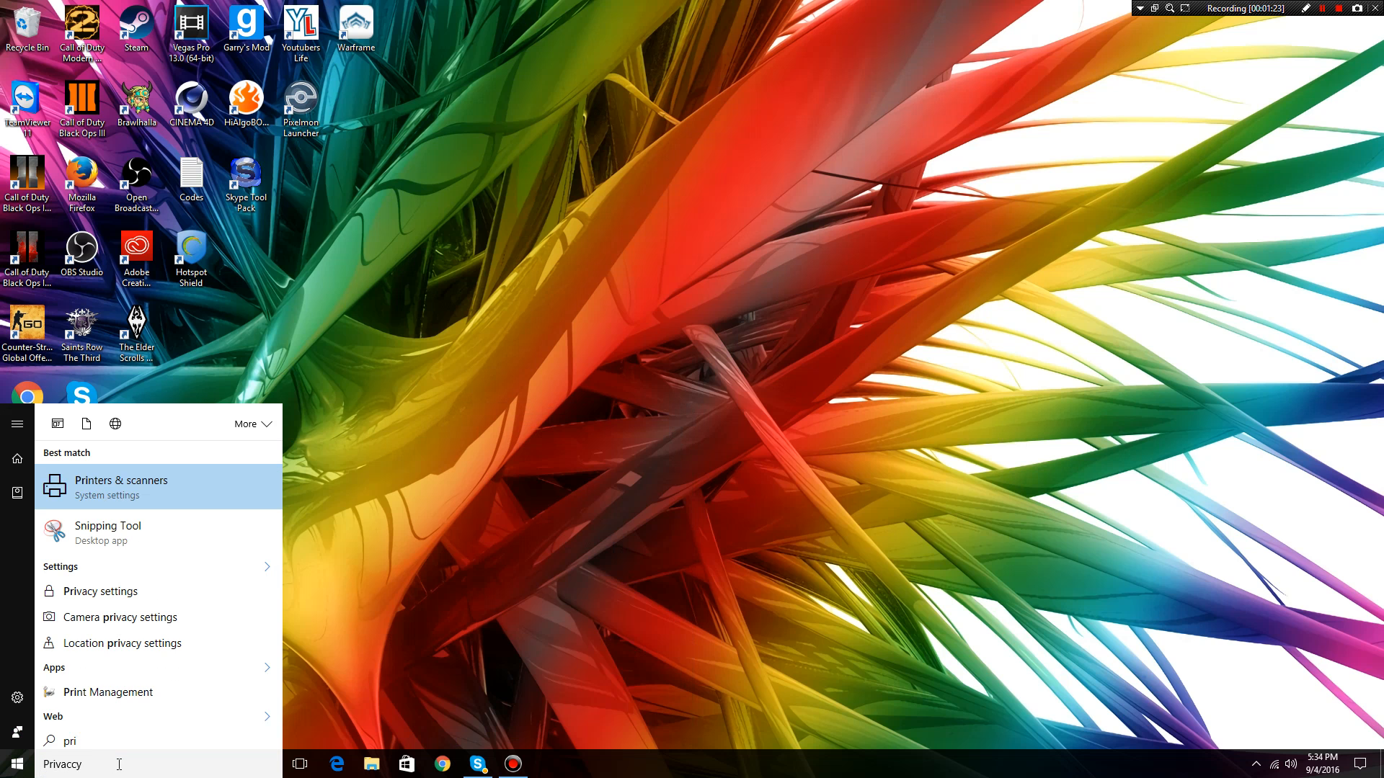
pyautogui.write('u')
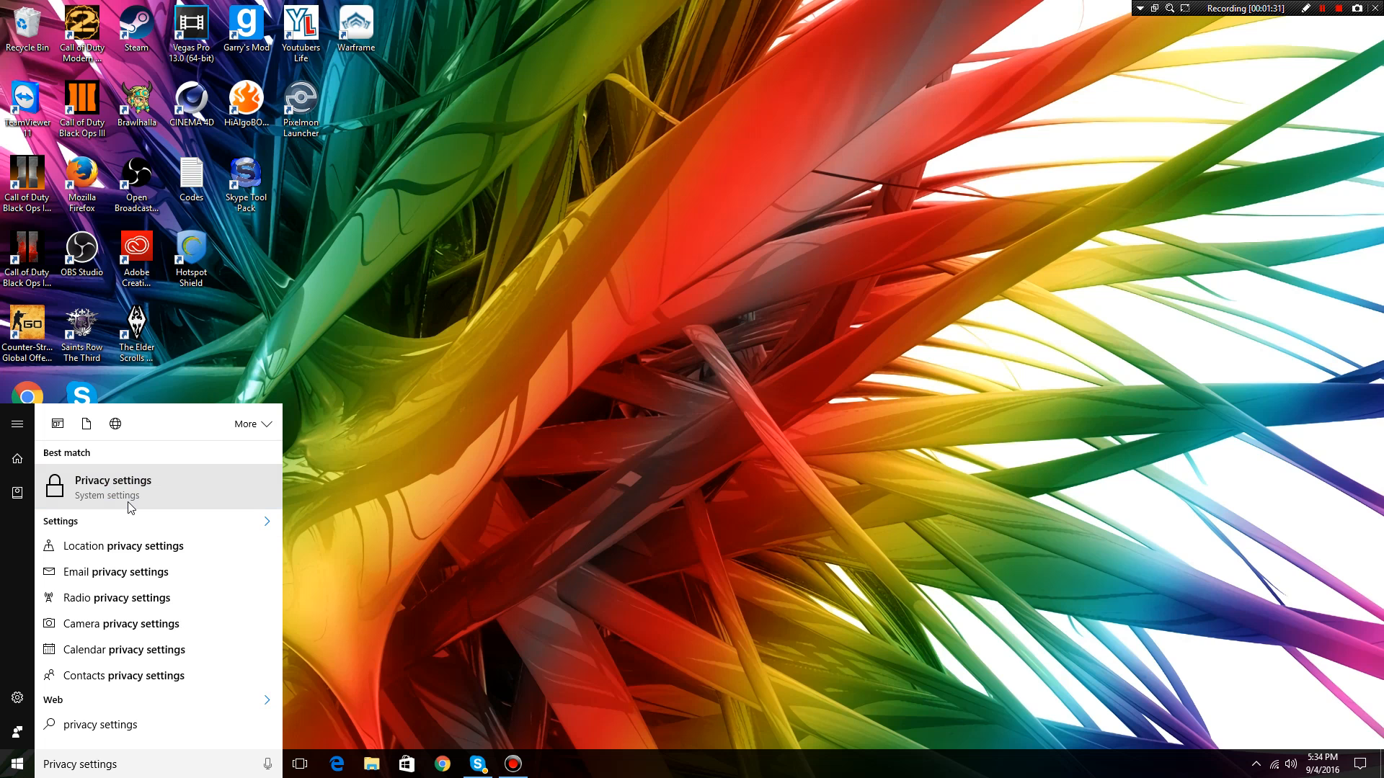
pyautogui.click(113, 486)
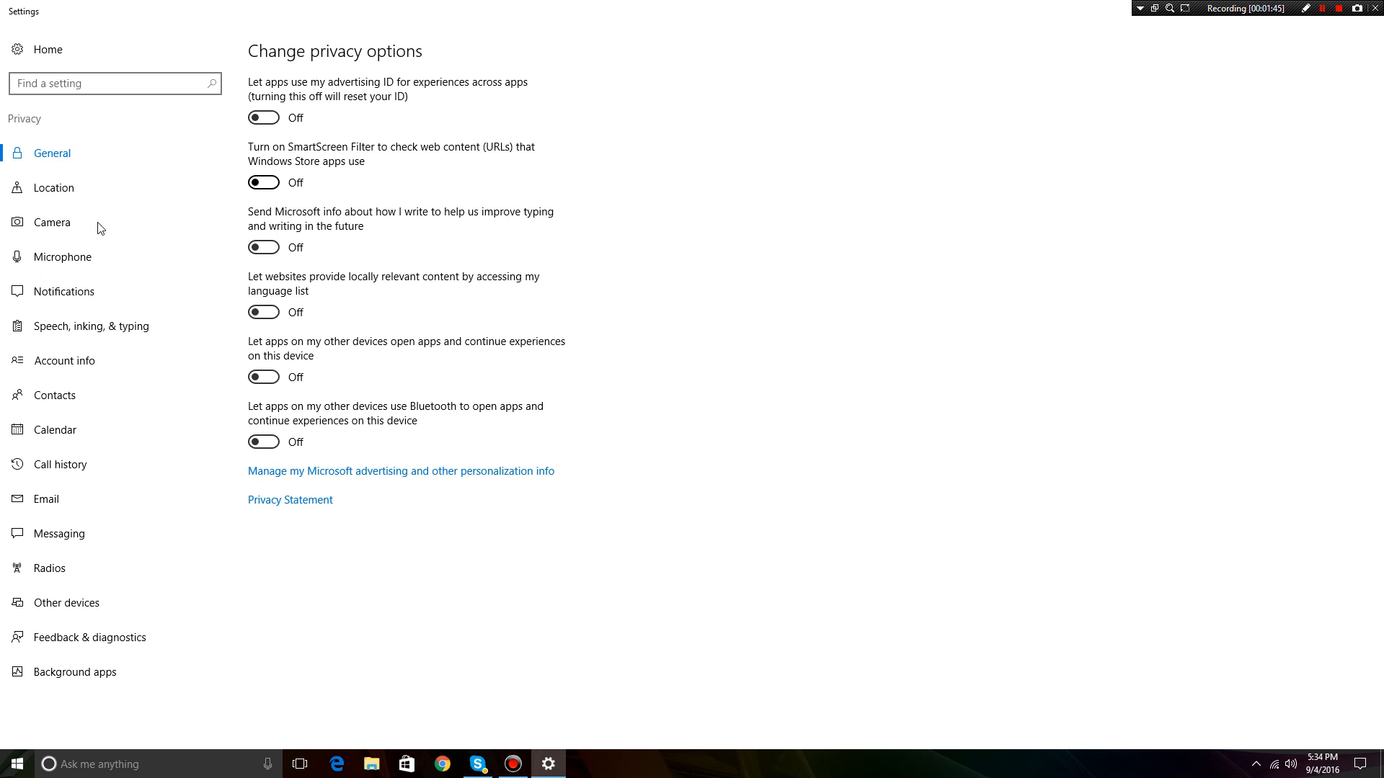
# Confirm Location service and every app are Off, then Camera access for apps Off.
pyautogui.click(53, 187)
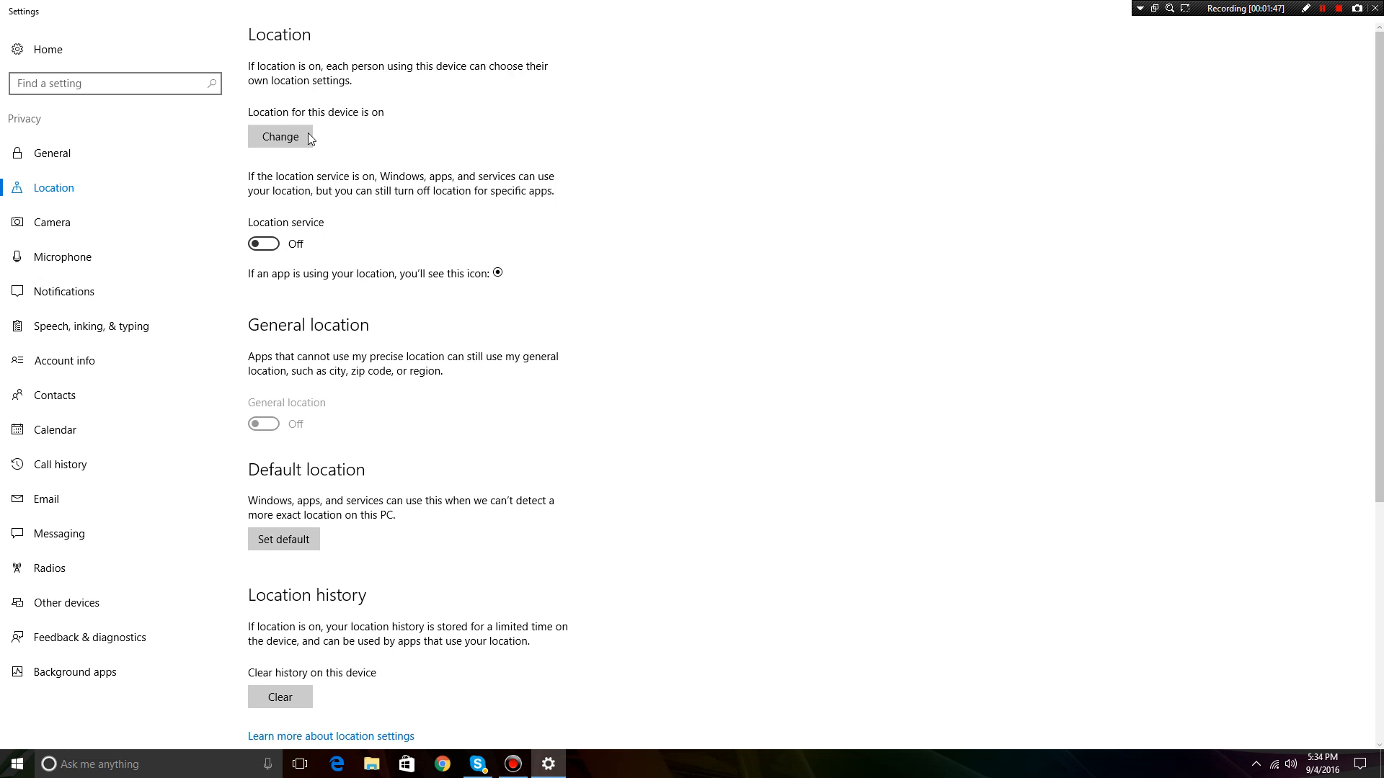
pyautogui.scroll(-3)
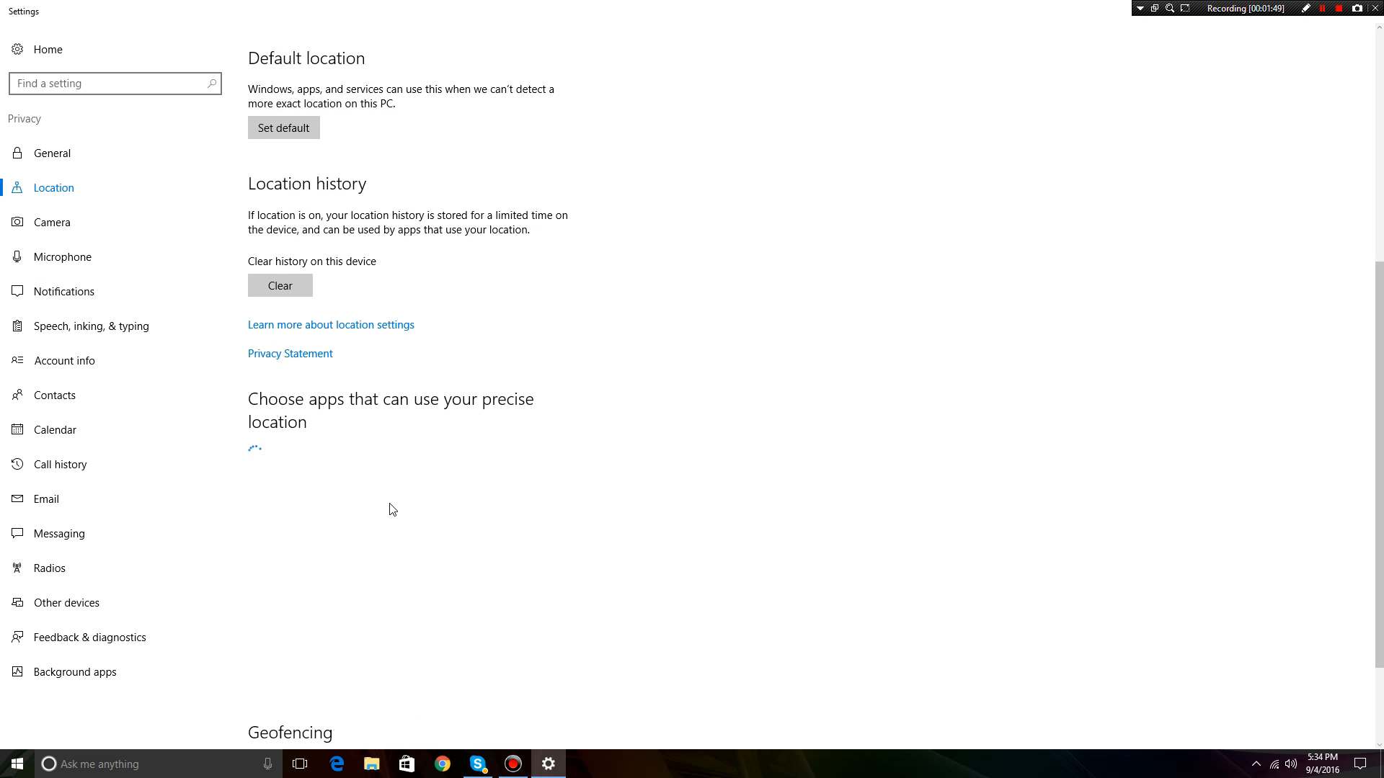
pyautogui.scroll(-3)
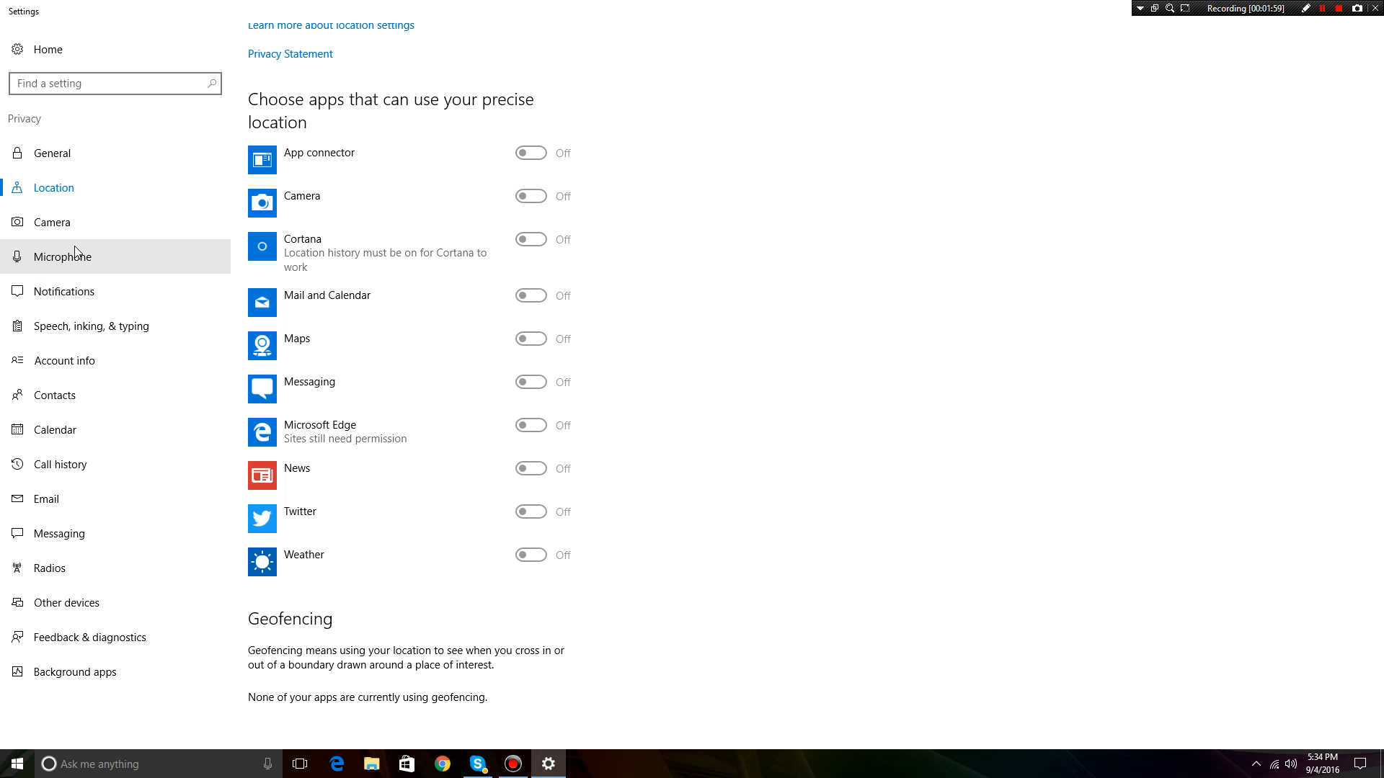
pyautogui.click(52, 222)
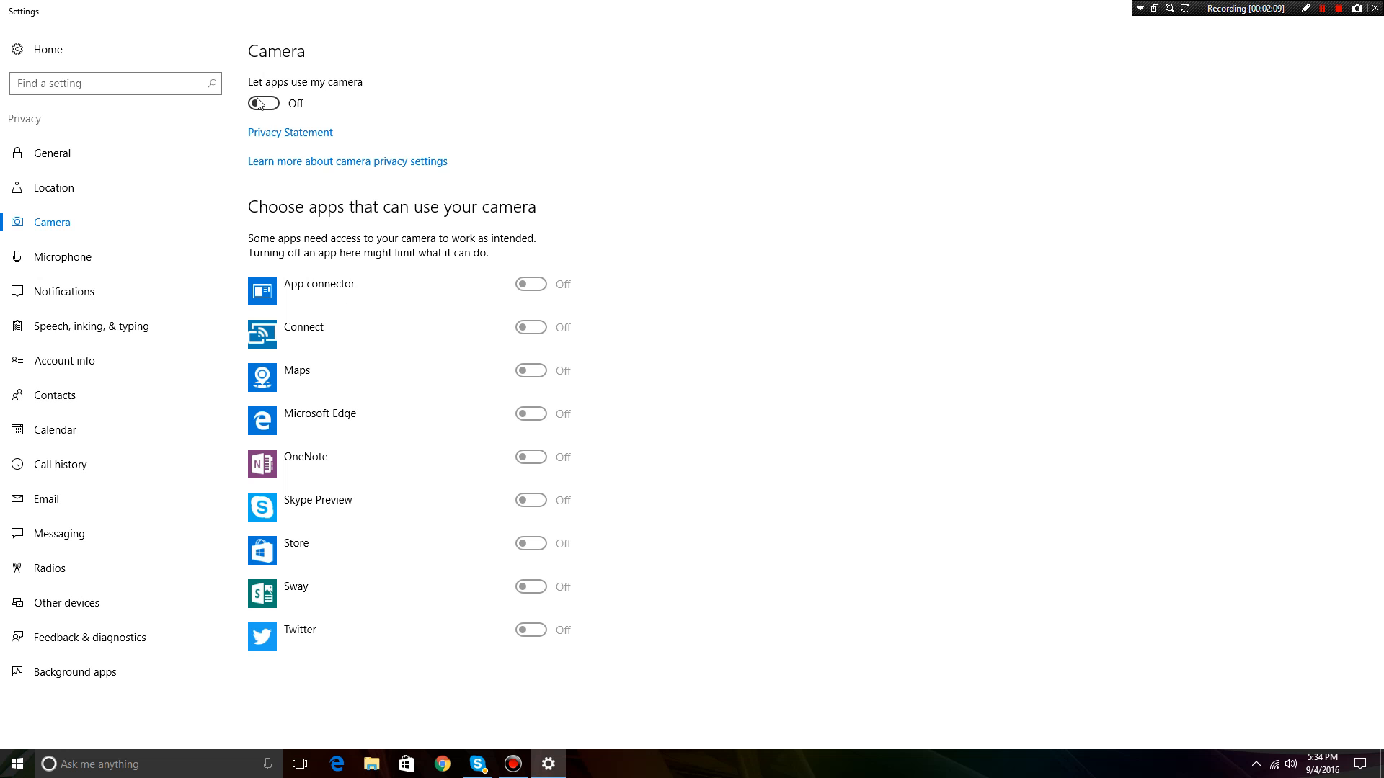
# Review Microphone (all apps On), Notifications (Off) and Speech, inking & typing pages.
pyautogui.click(62, 257)
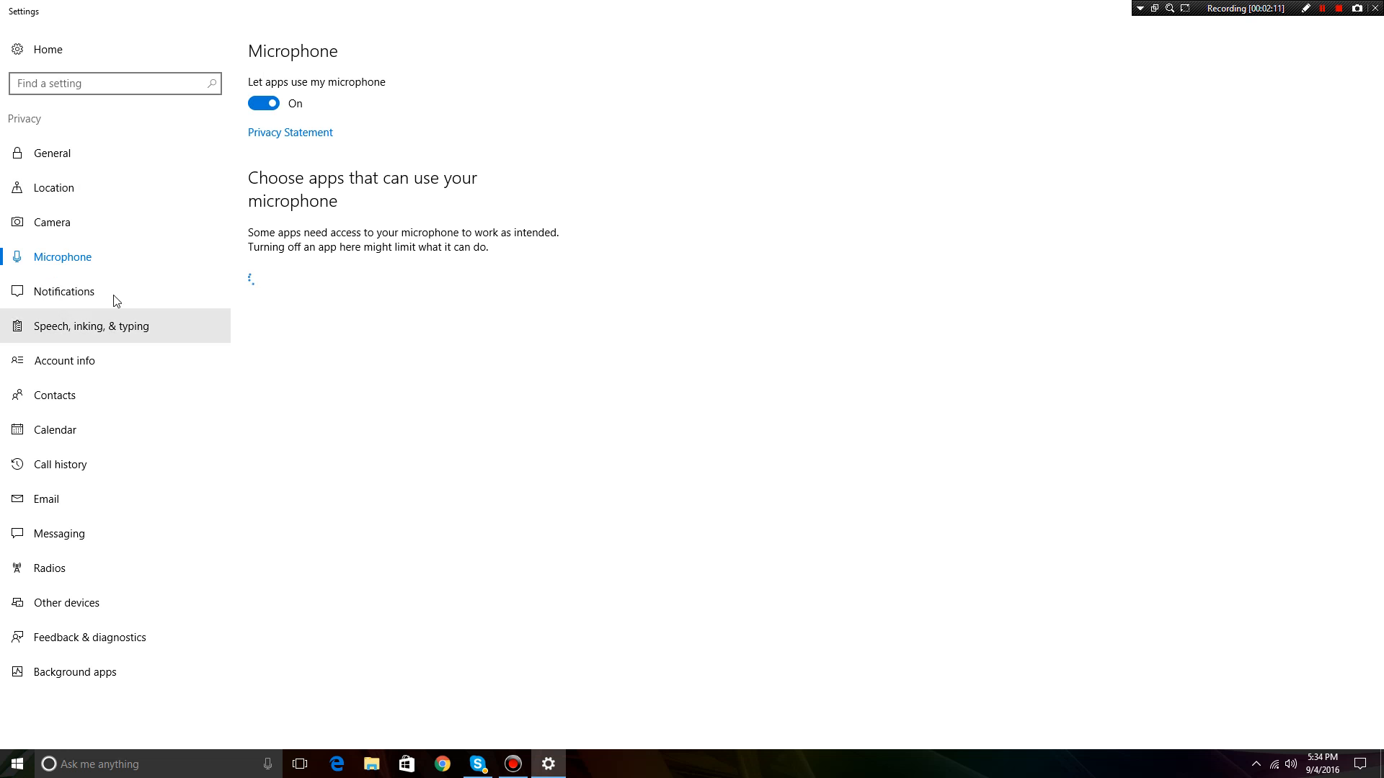
pyautogui.moveTo(62, 291)
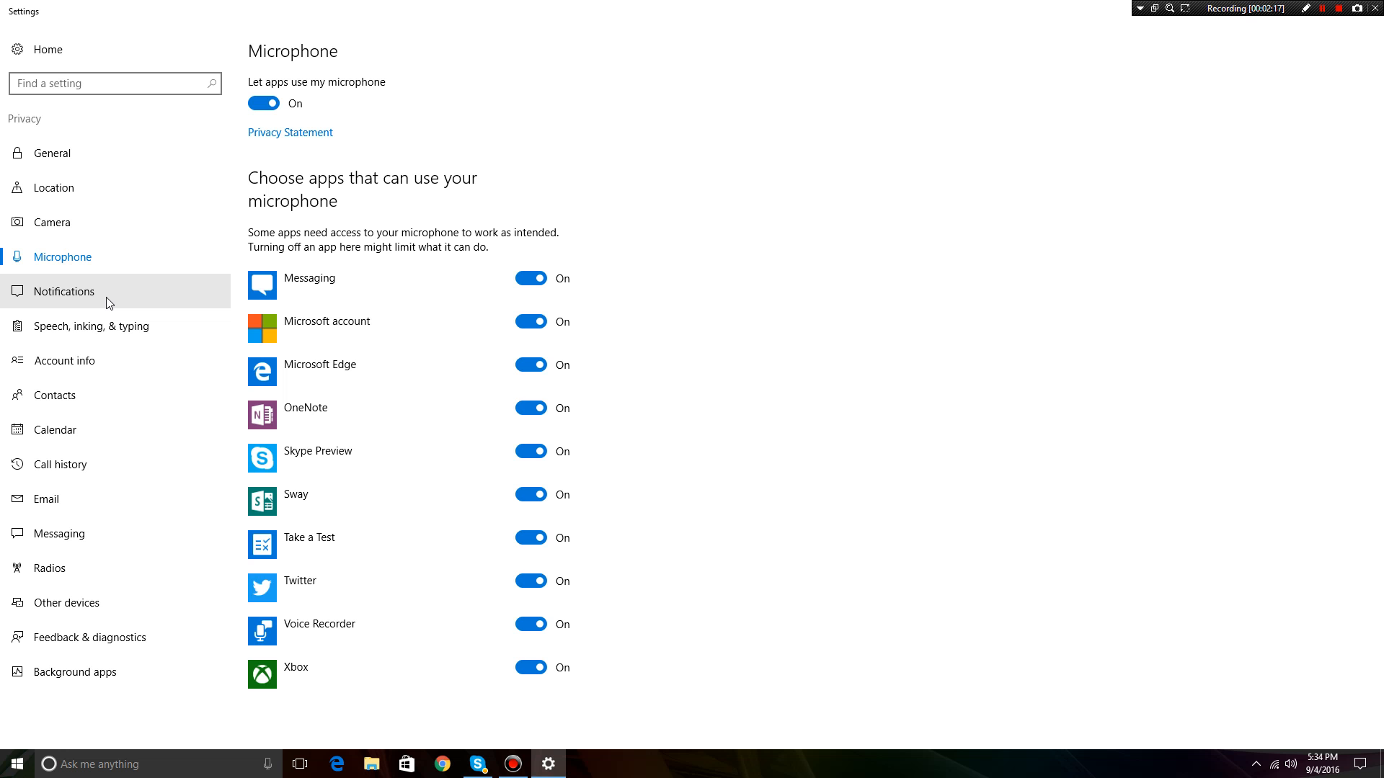
pyautogui.click(62, 291)
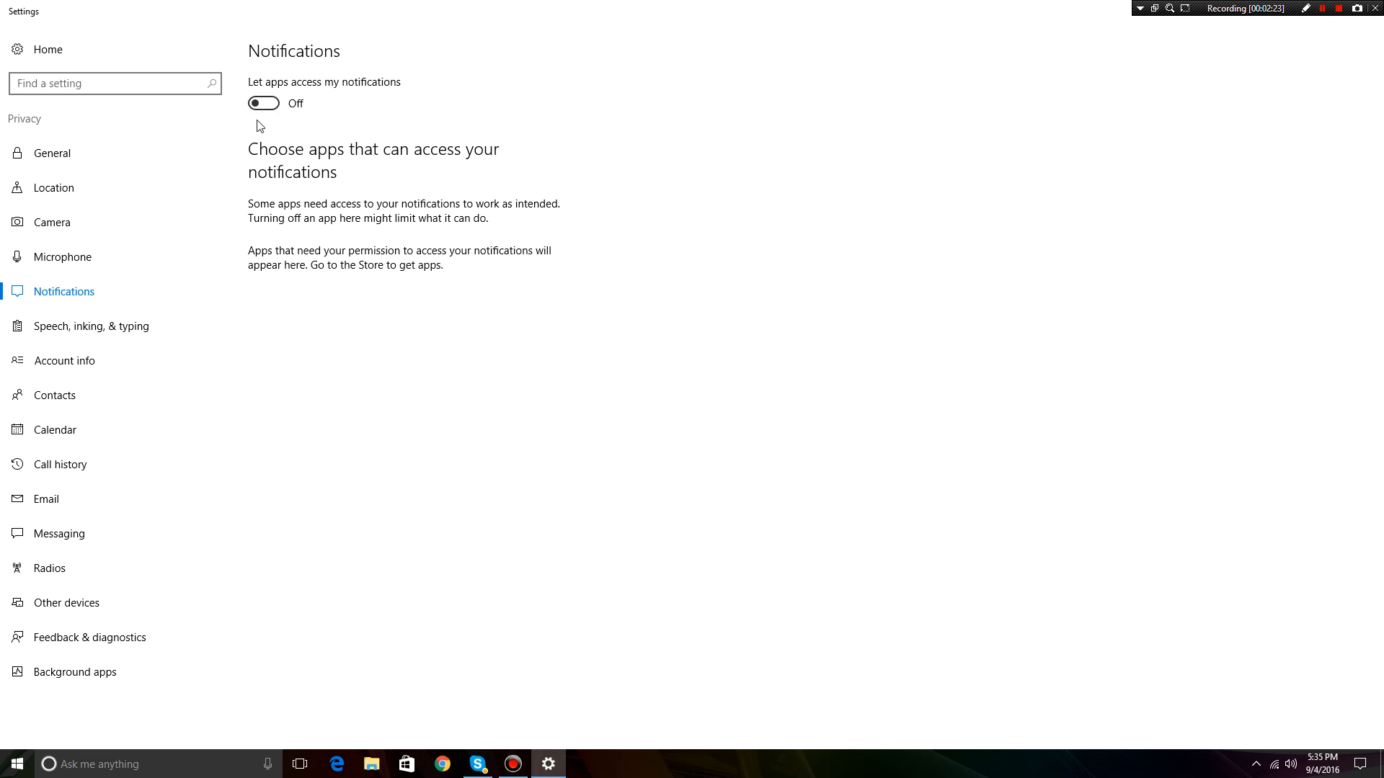
pyautogui.moveTo(297, 96)
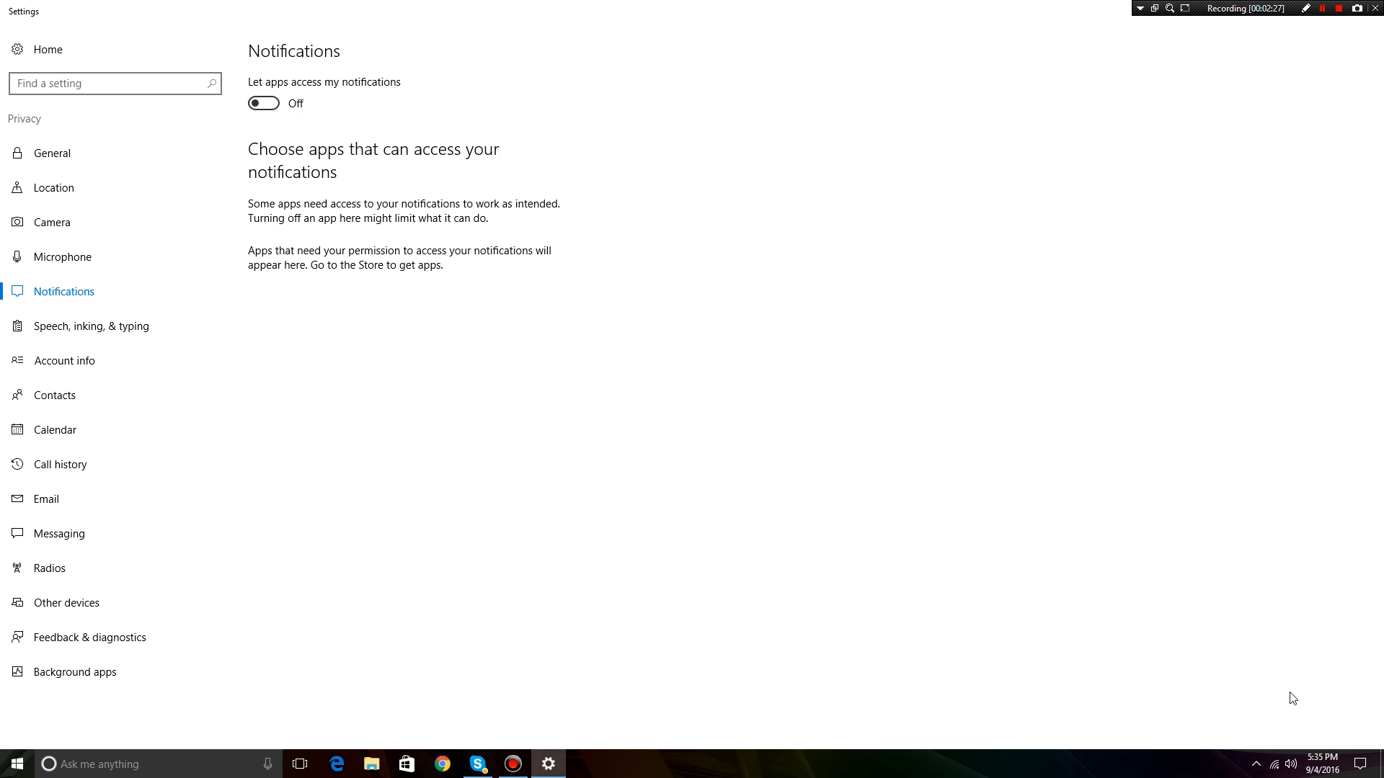
pyautogui.moveTo(85, 361)
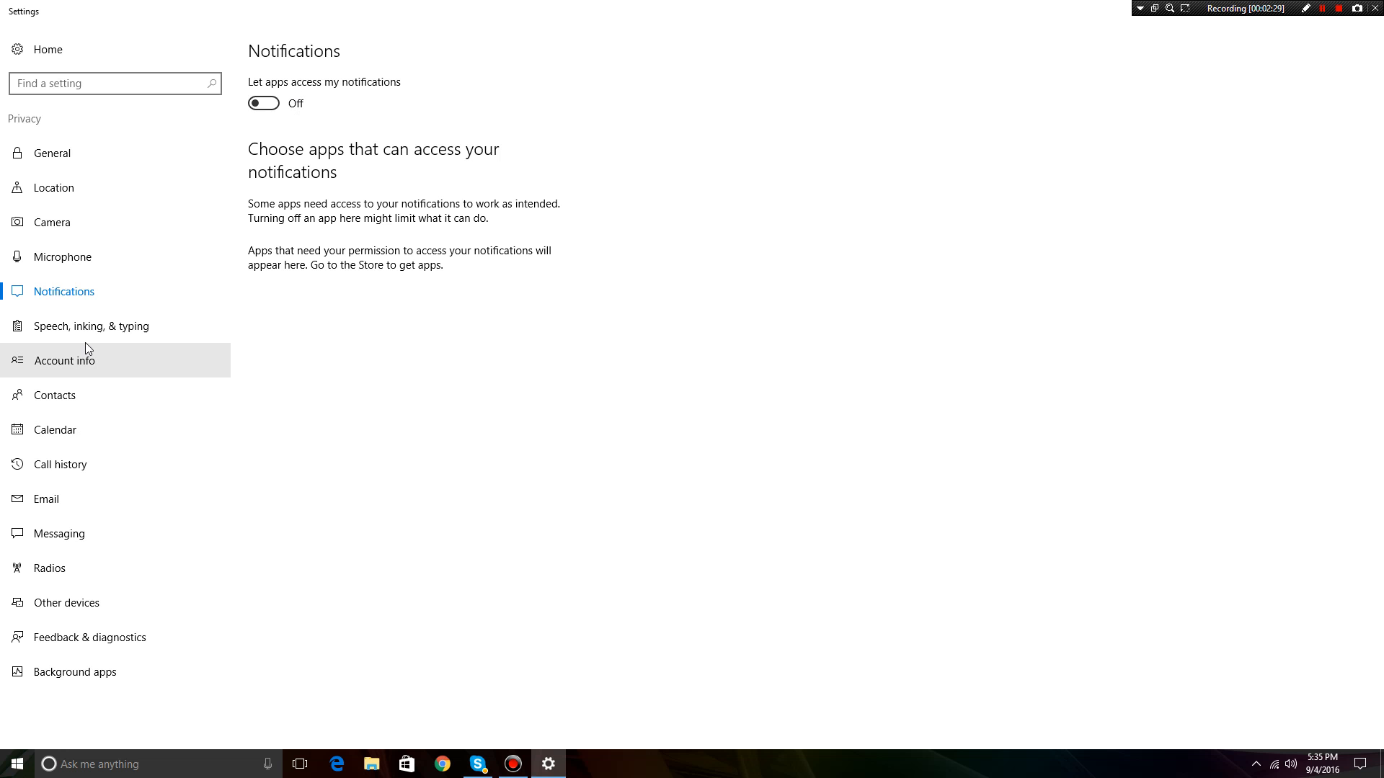
pyautogui.click(91, 326)
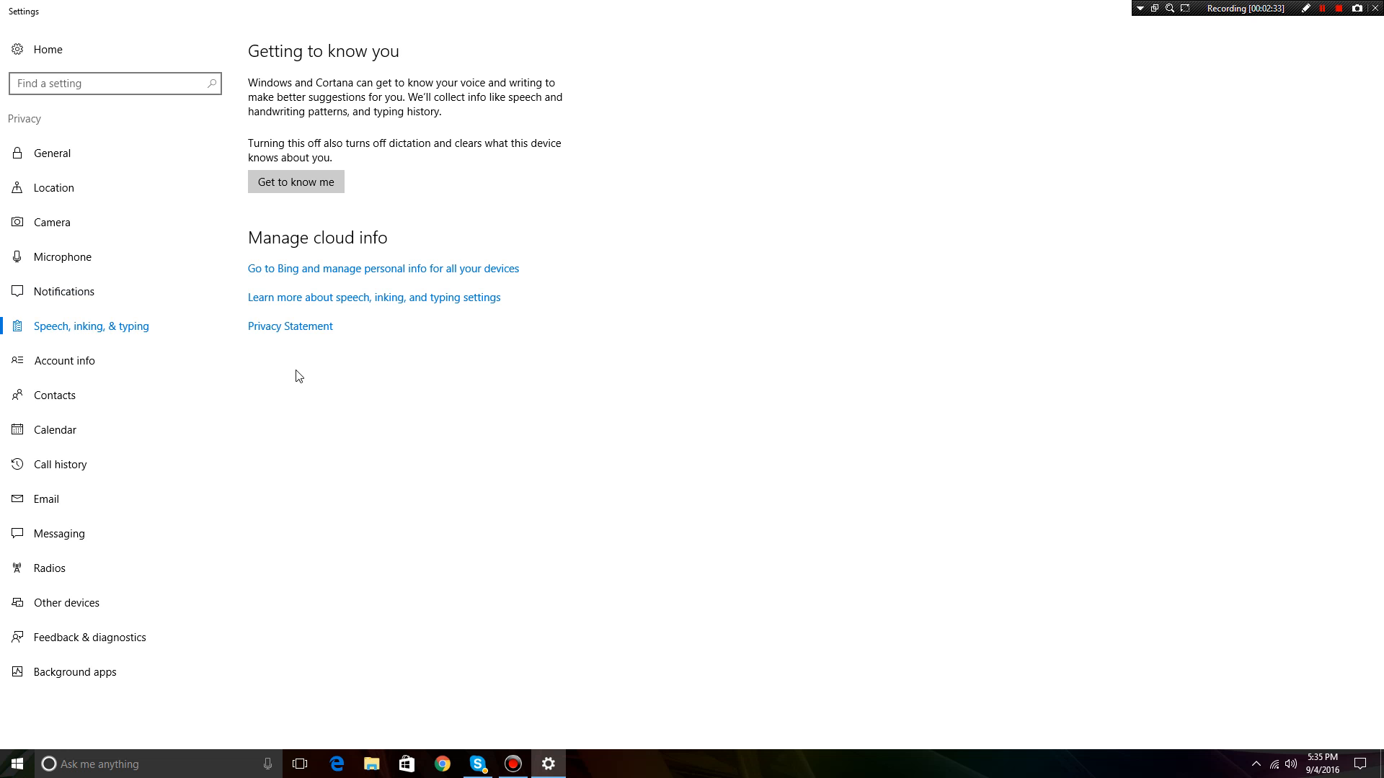
pyautogui.moveTo(305, 435)
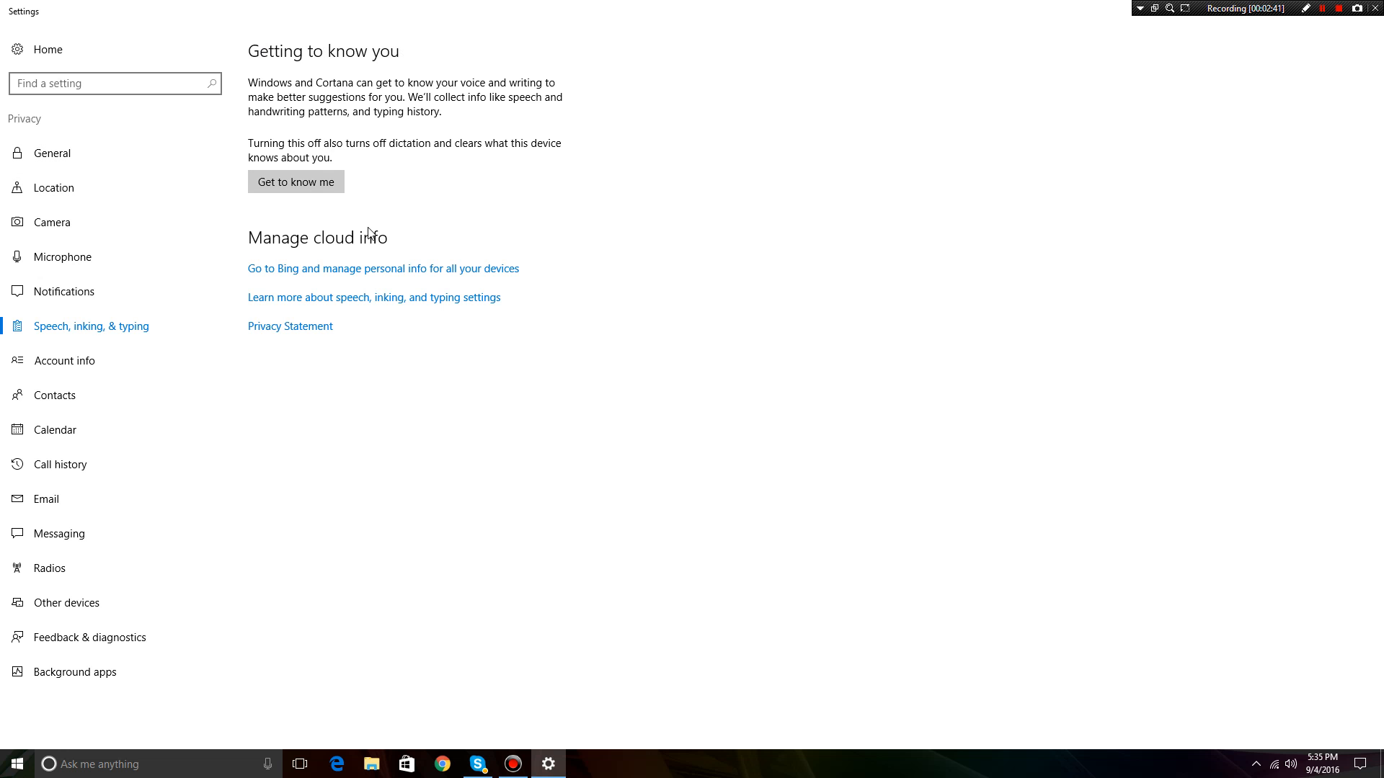
# Review app access to Account info, Contacts, Calendar, Call history and Email.
pyautogui.click(64, 360)
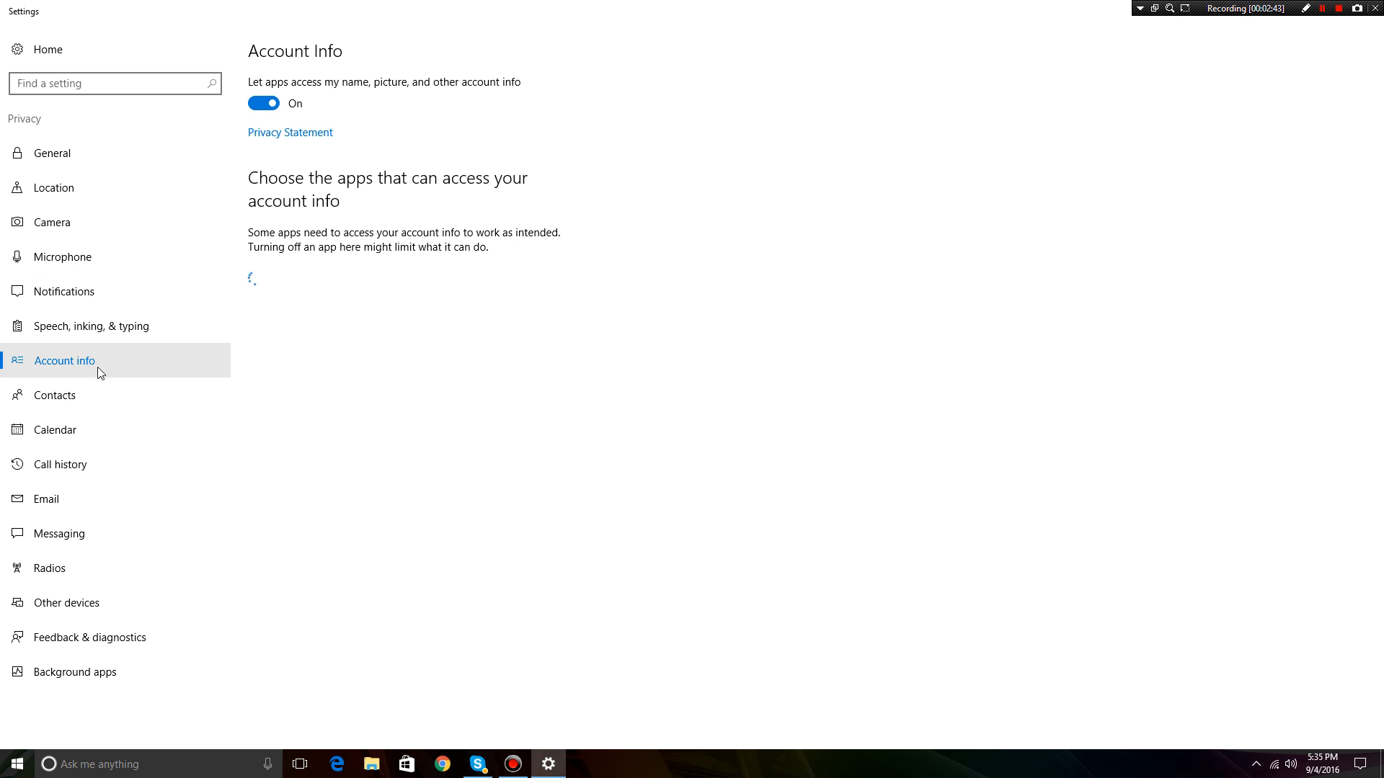
pyautogui.click(54, 395)
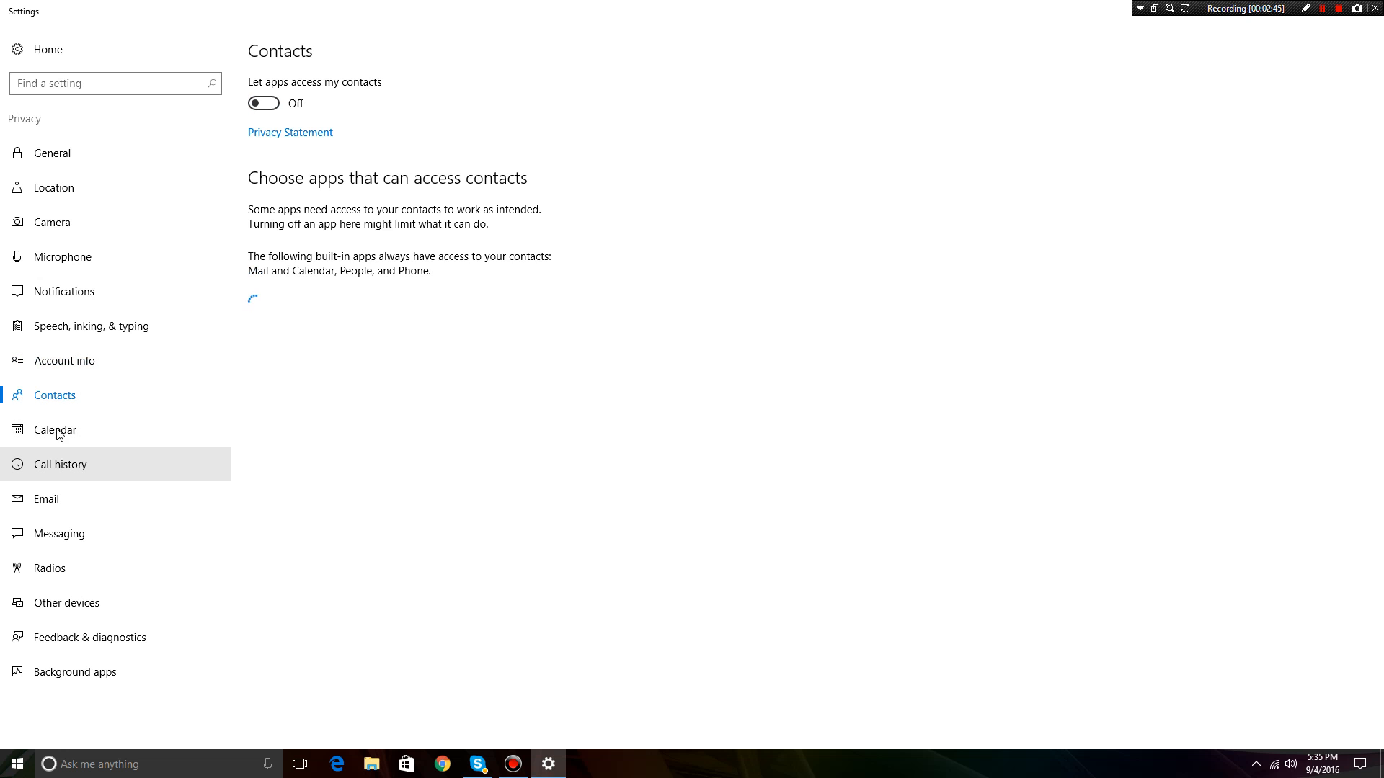
pyautogui.click(55, 430)
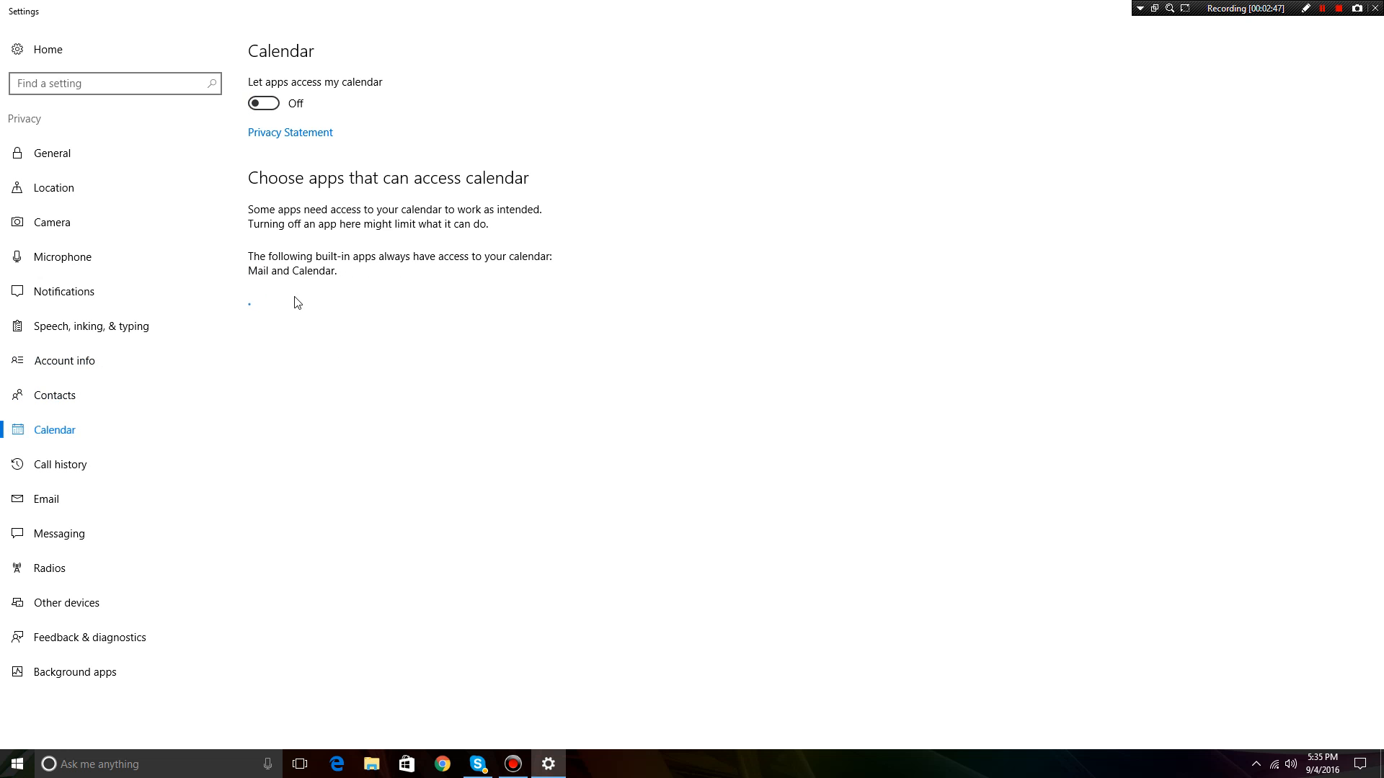
pyautogui.click(60, 464)
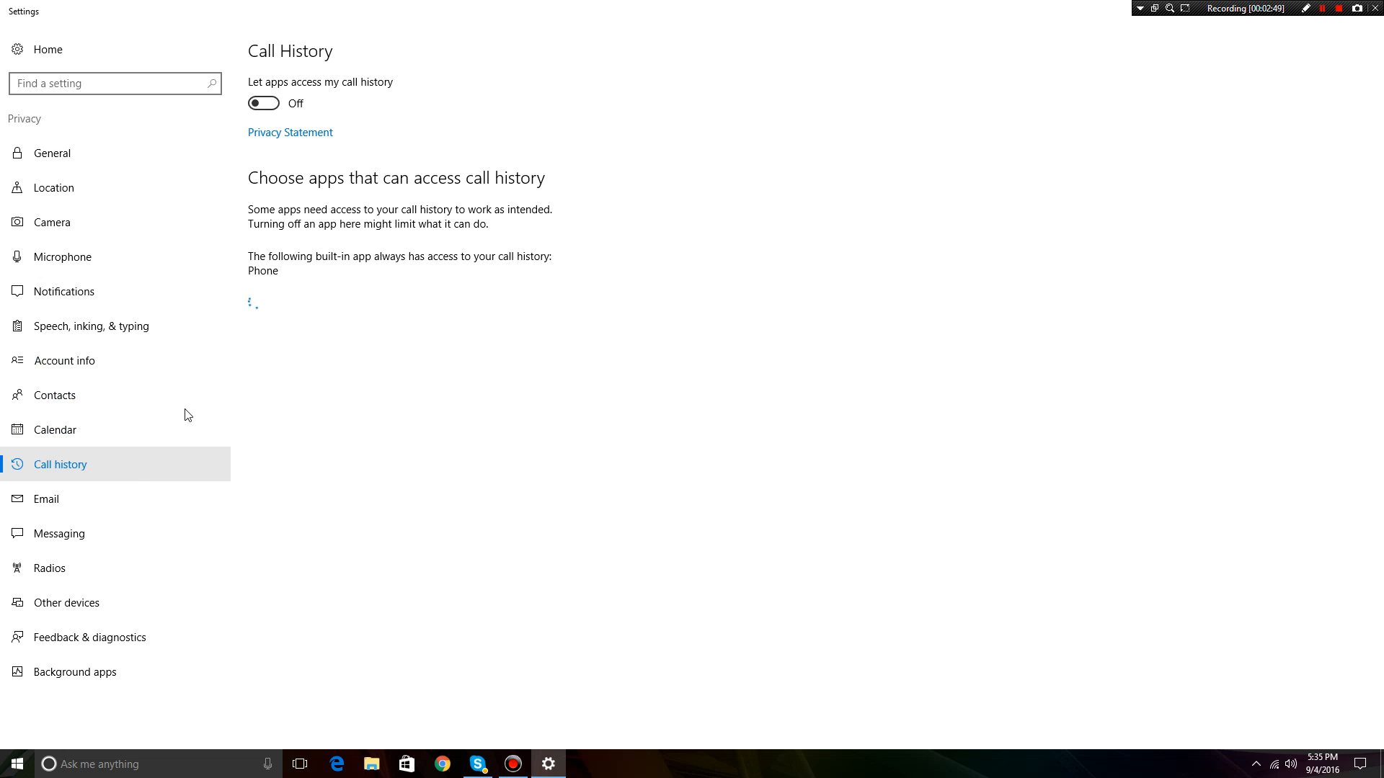
pyautogui.click(44, 499)
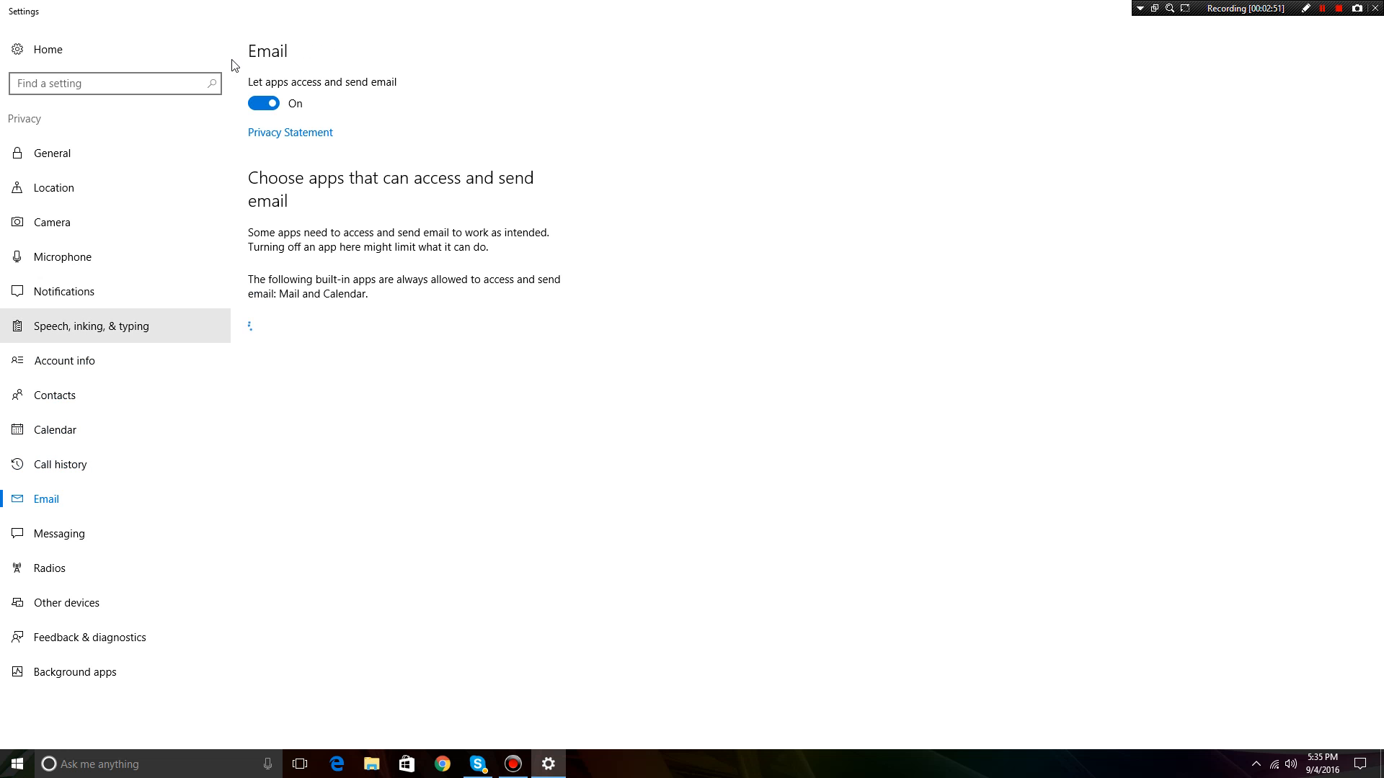
pyautogui.moveTo(131, 533)
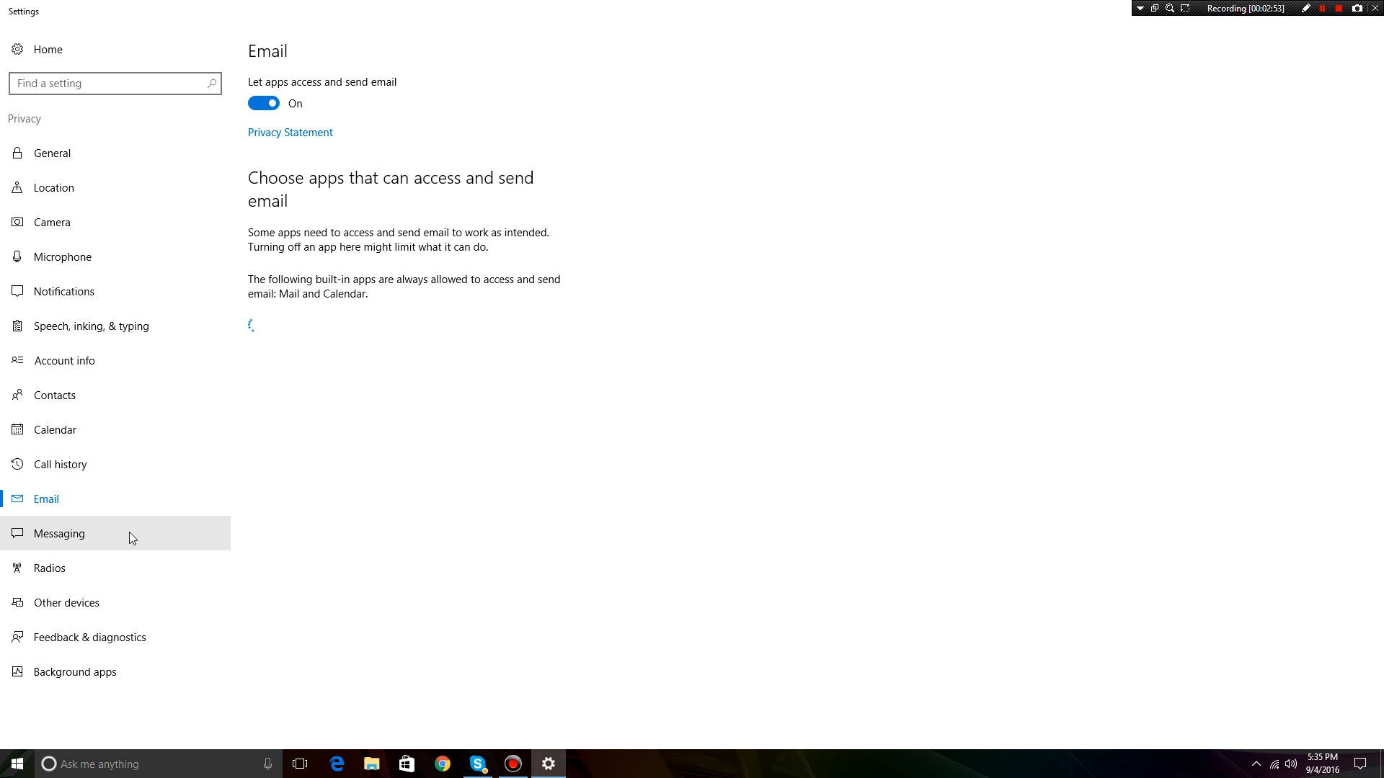
# Review Messaging, Radios and Other devices access, finishing on Feedback & diagnostics.
pyautogui.click(59, 534)
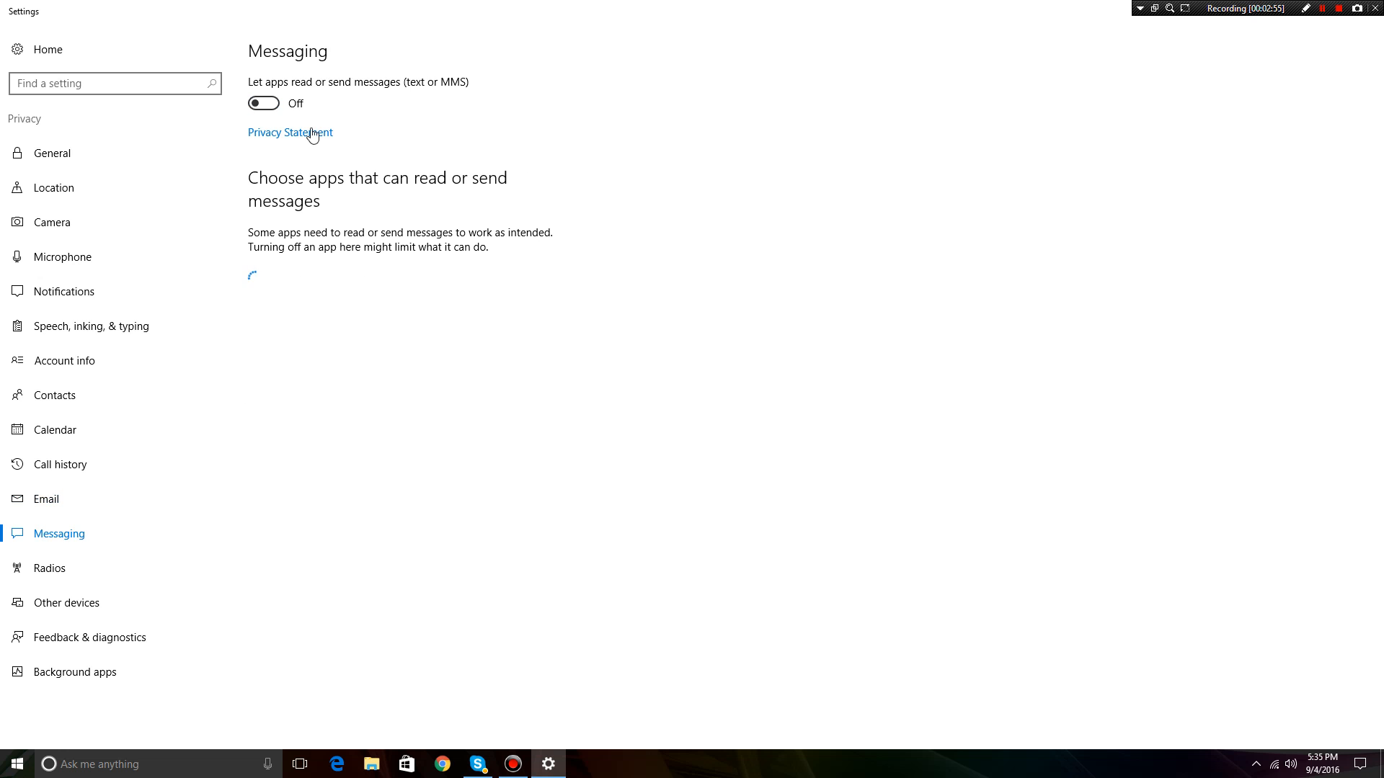
pyautogui.click(49, 568)
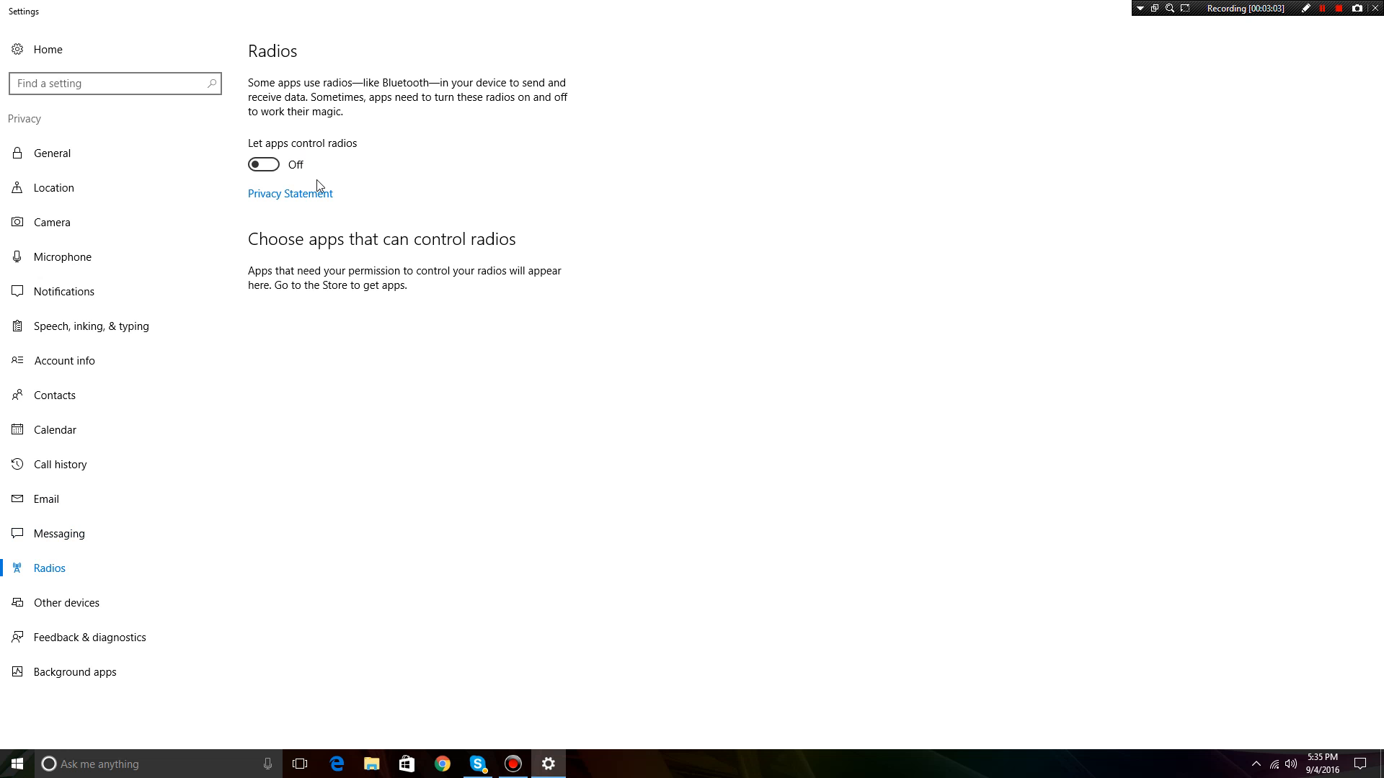
pyautogui.click(65, 602)
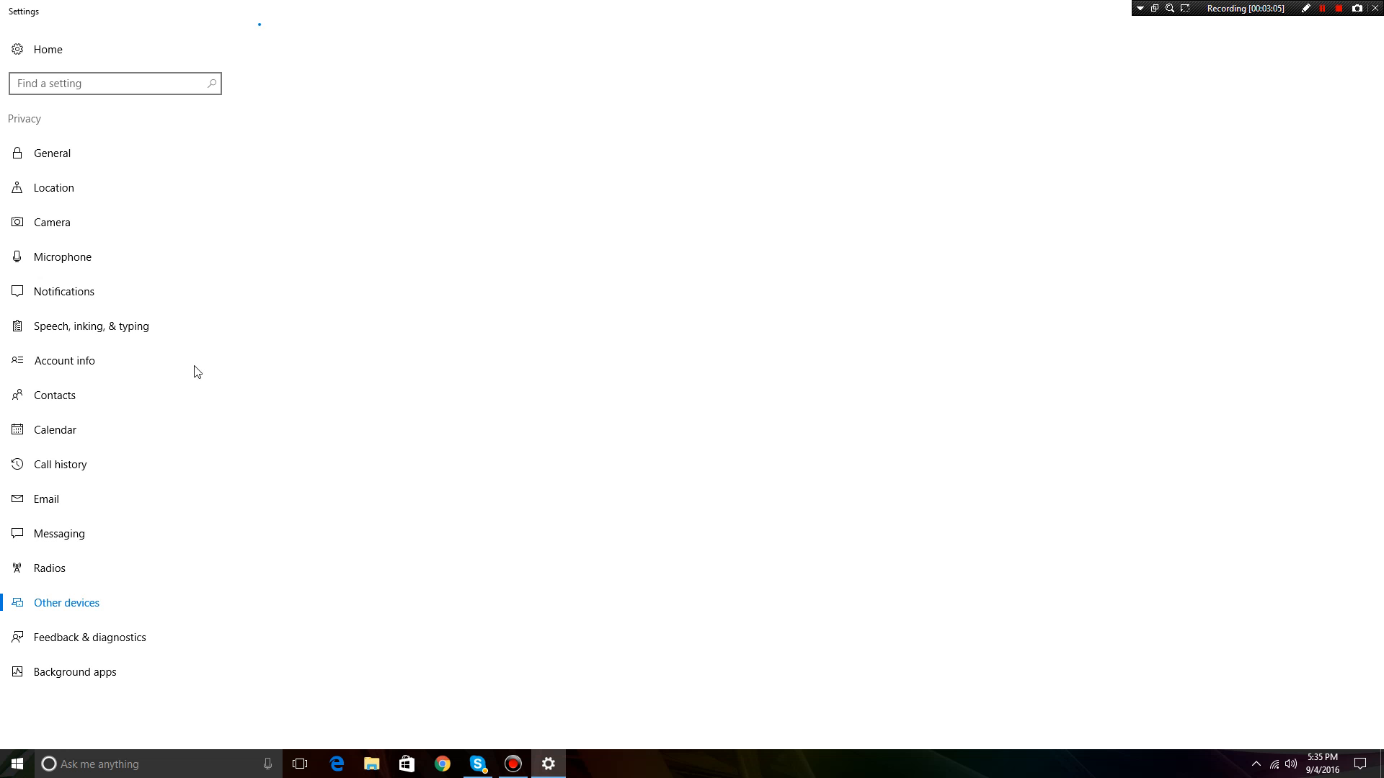
pyautogui.moveTo(56, 637)
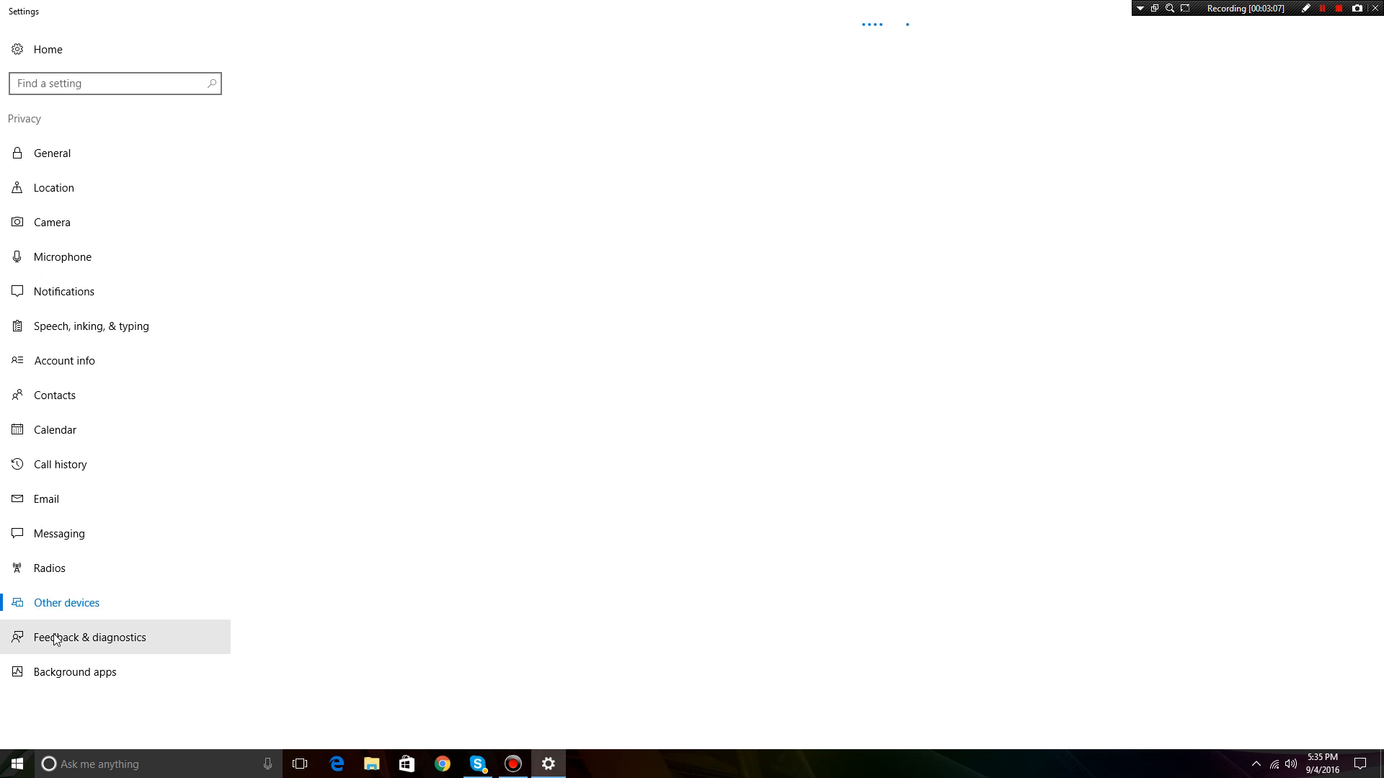
pyautogui.click(88, 637)
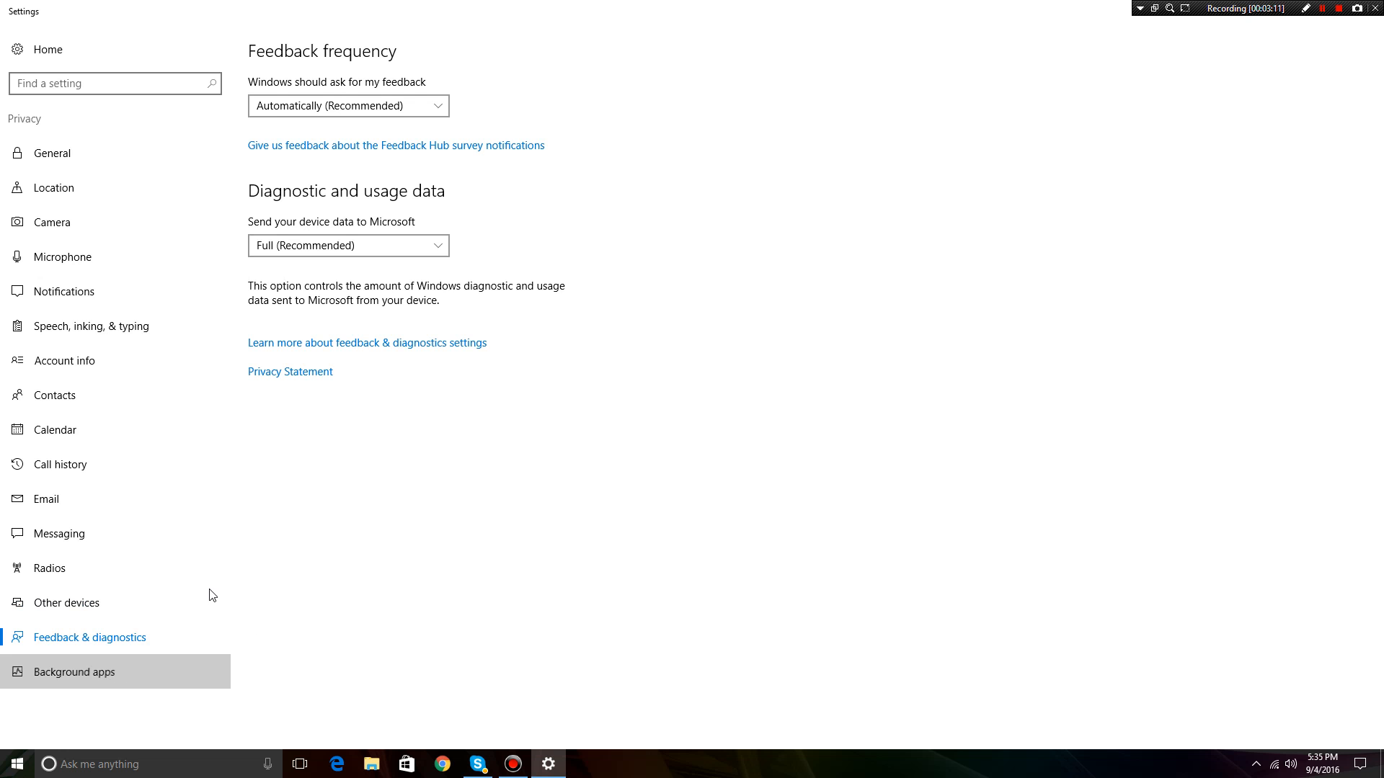
# Verify every Background app, from 3D Builder to Xbox, is switched Off.
pyautogui.click(75, 671)
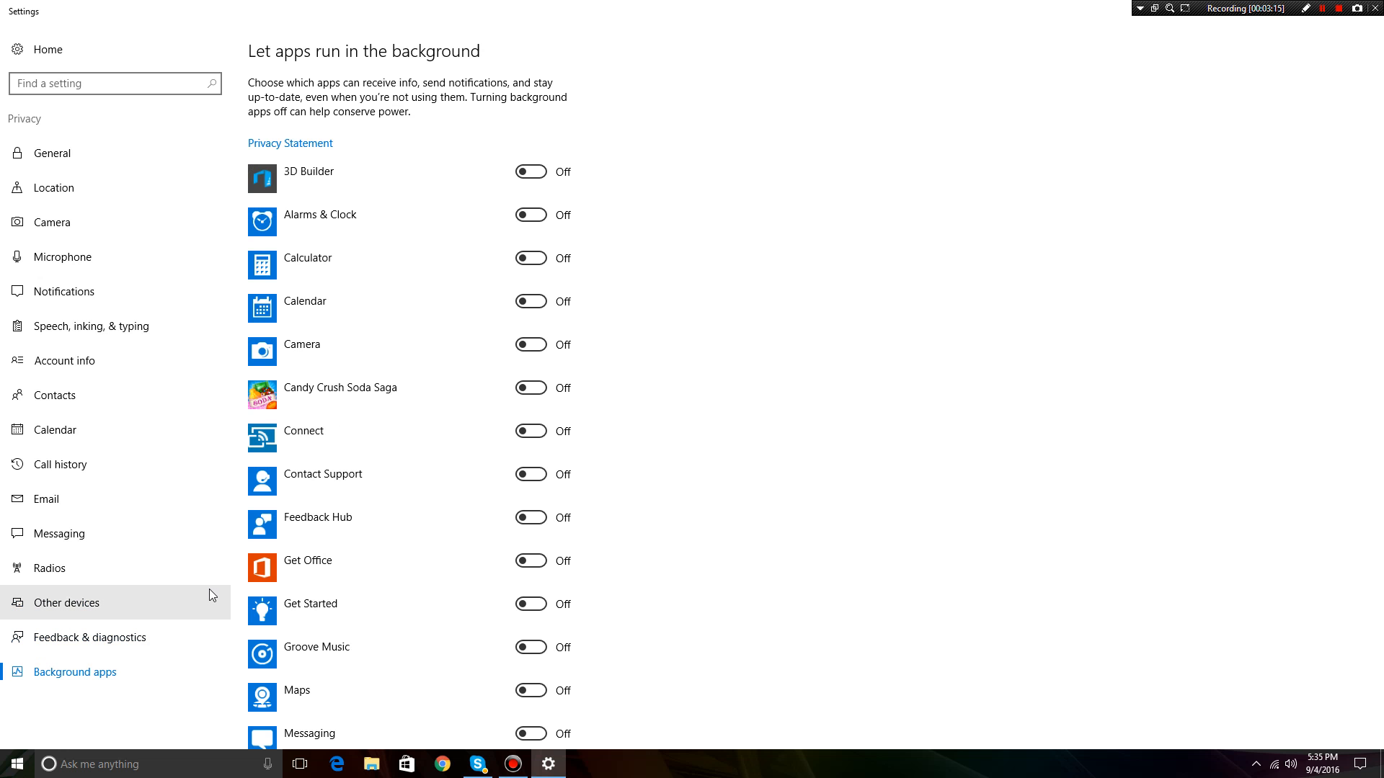
pyautogui.scroll(-3)
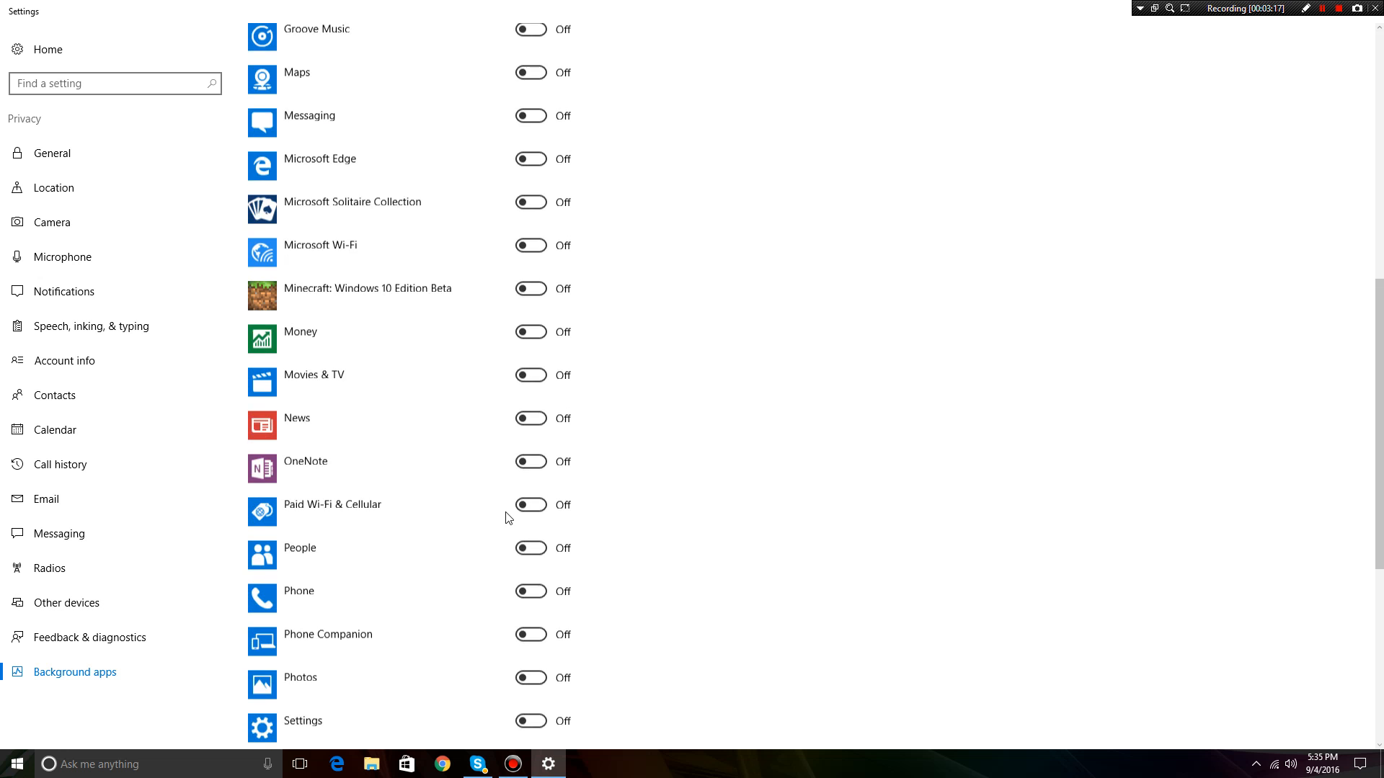
pyautogui.scroll(3)
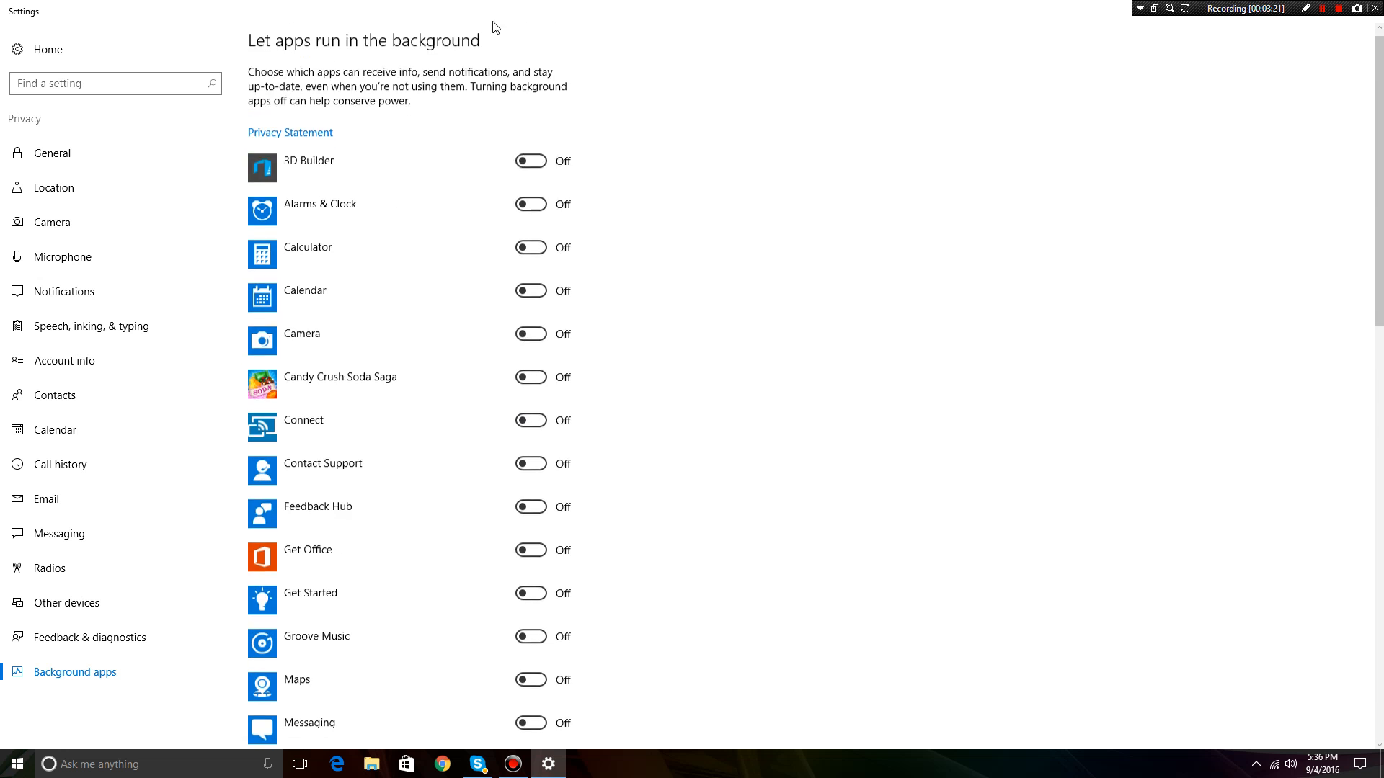
pyautogui.scroll(-3)
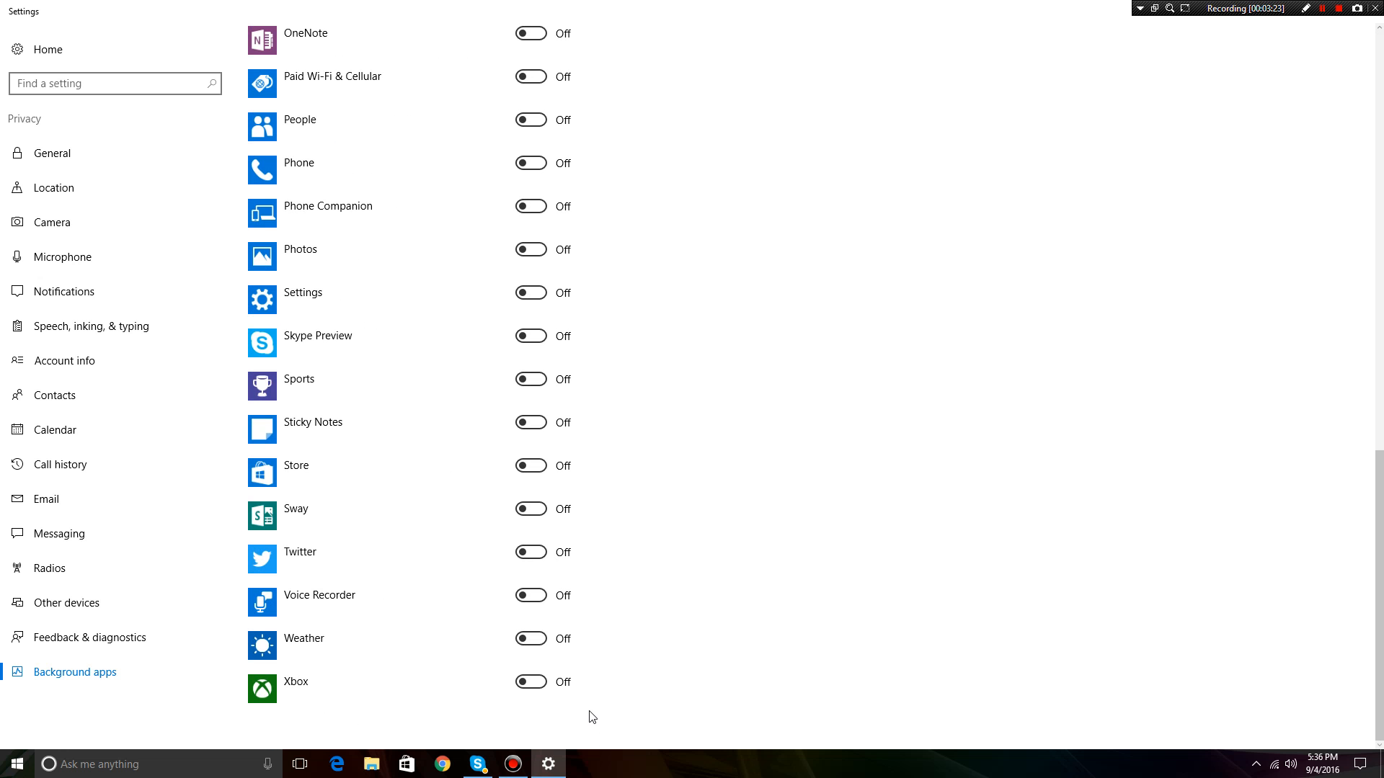
pyautogui.moveTo(618, 313)
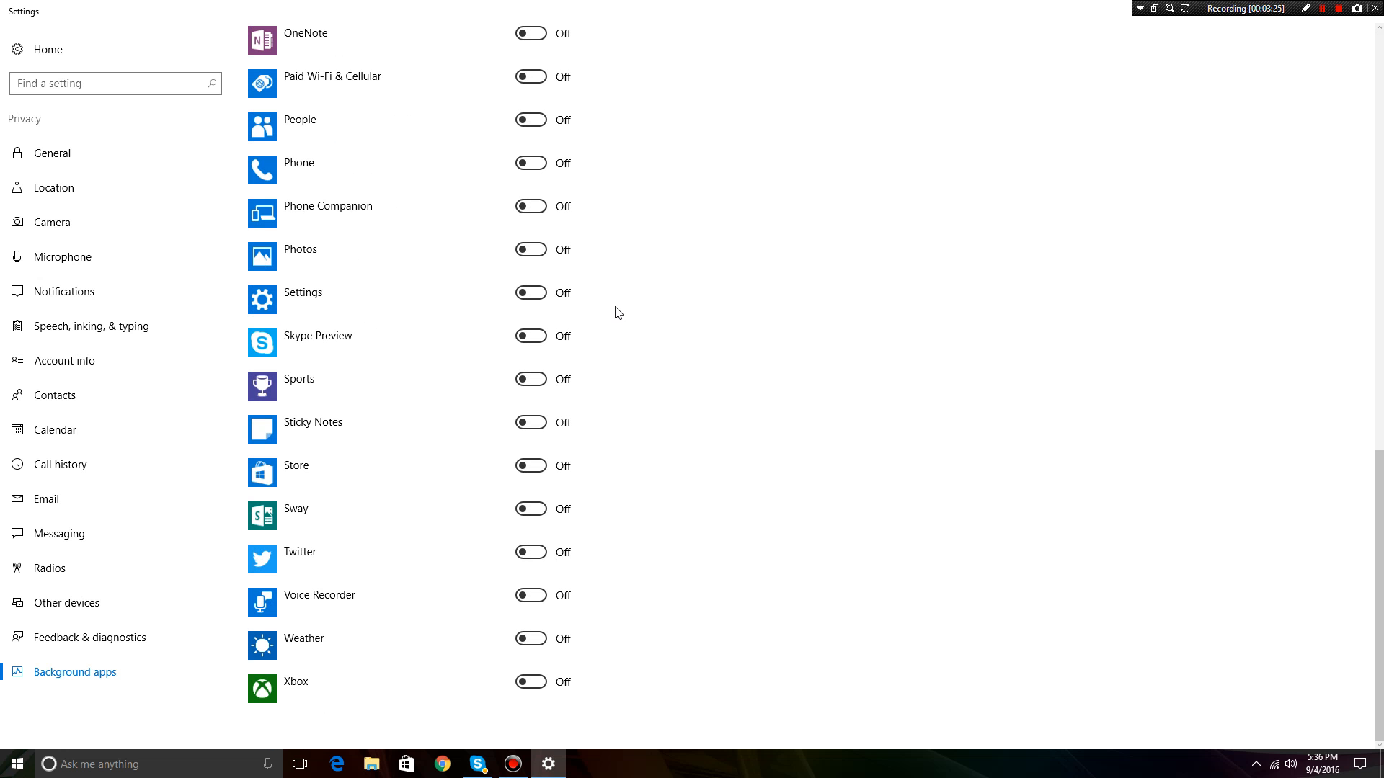